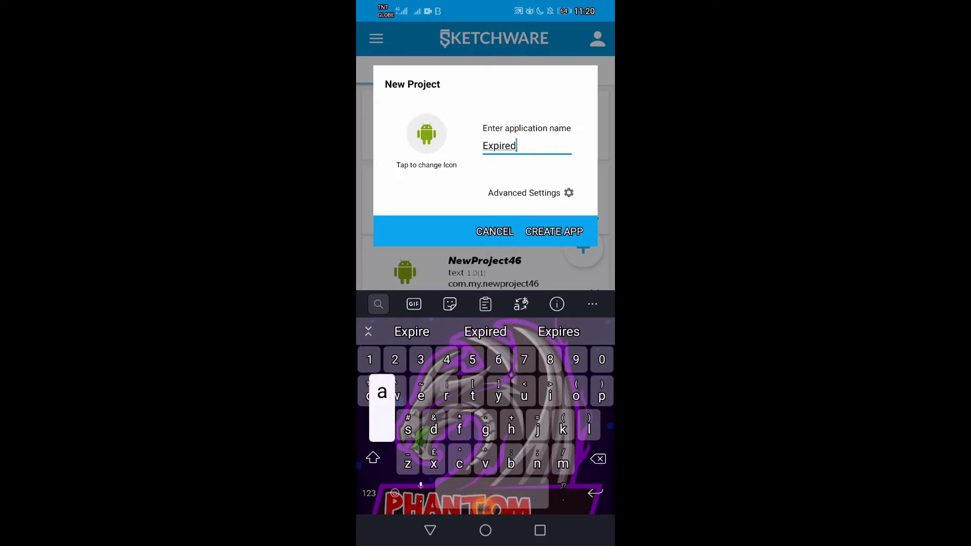
Create the new Sketchware project named Expired and land in its empty main layout.
left_click(553, 231)
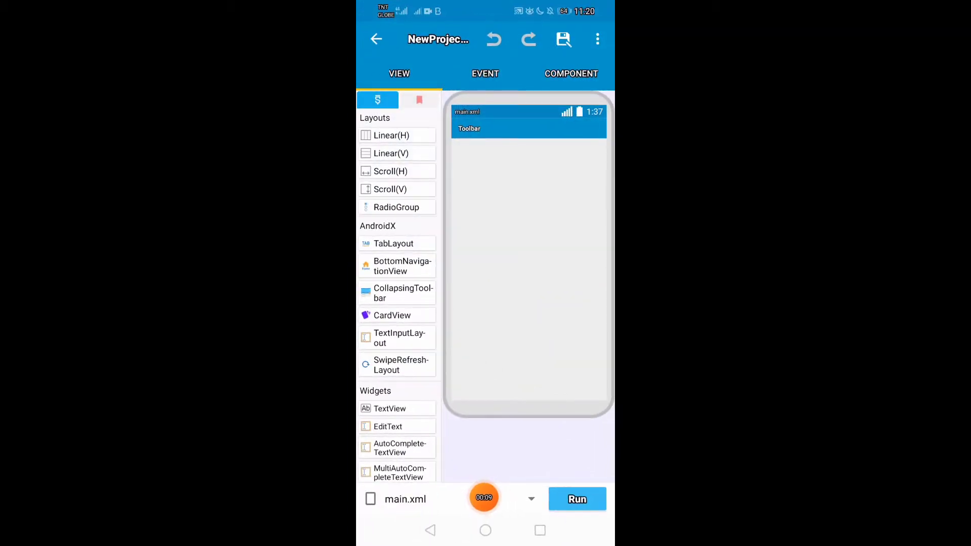
Centre linear1's gravity, add a TextView to it, and move to the component list.
left_click(528, 272)
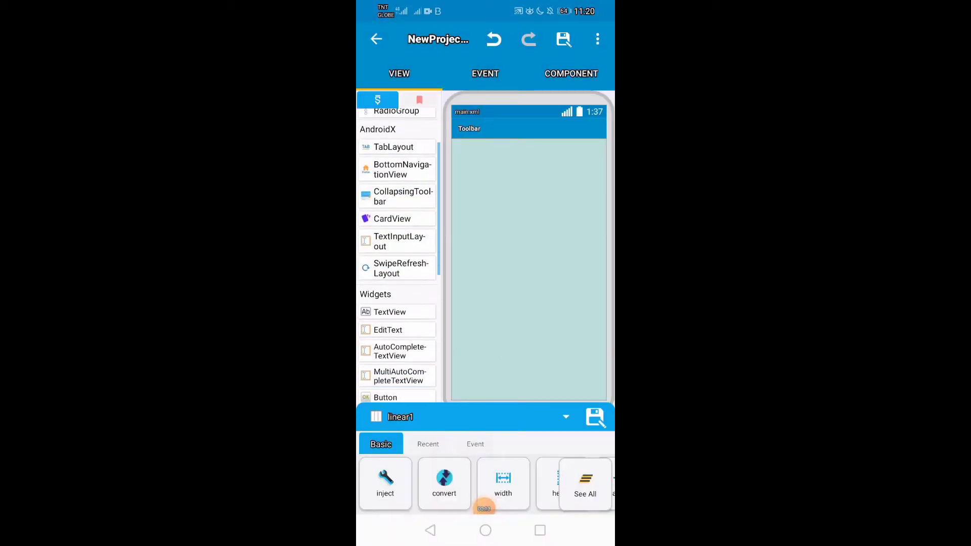
scroll("left", 3)
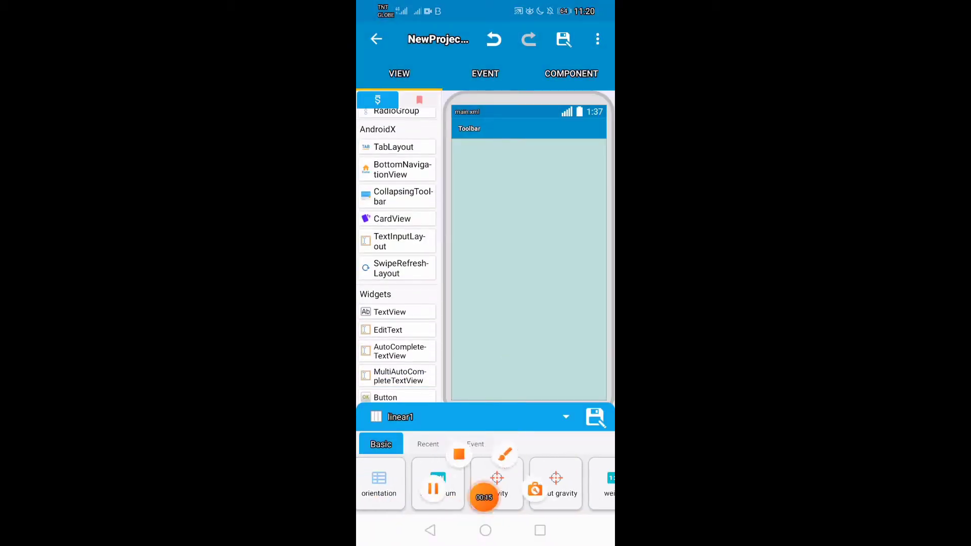
left_click(495, 484)
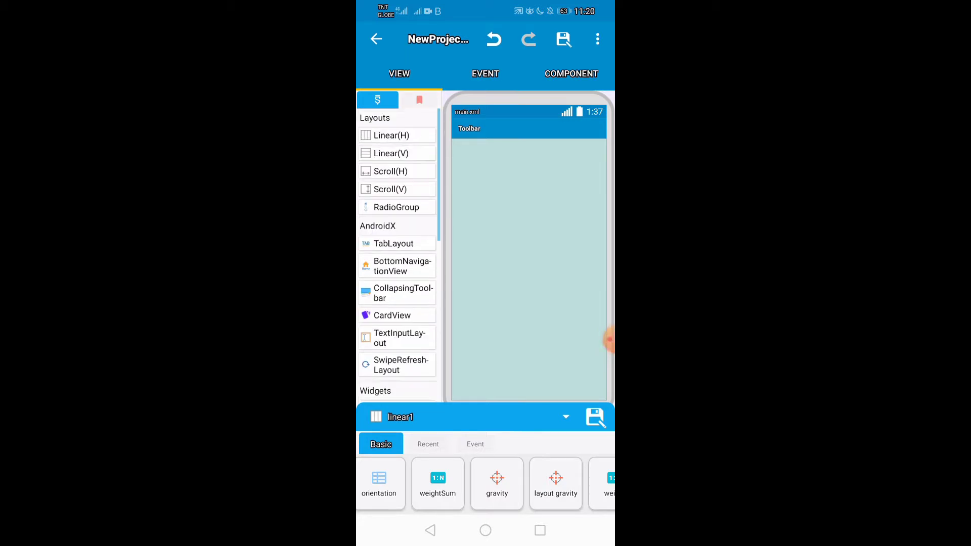
scroll("down", 3)
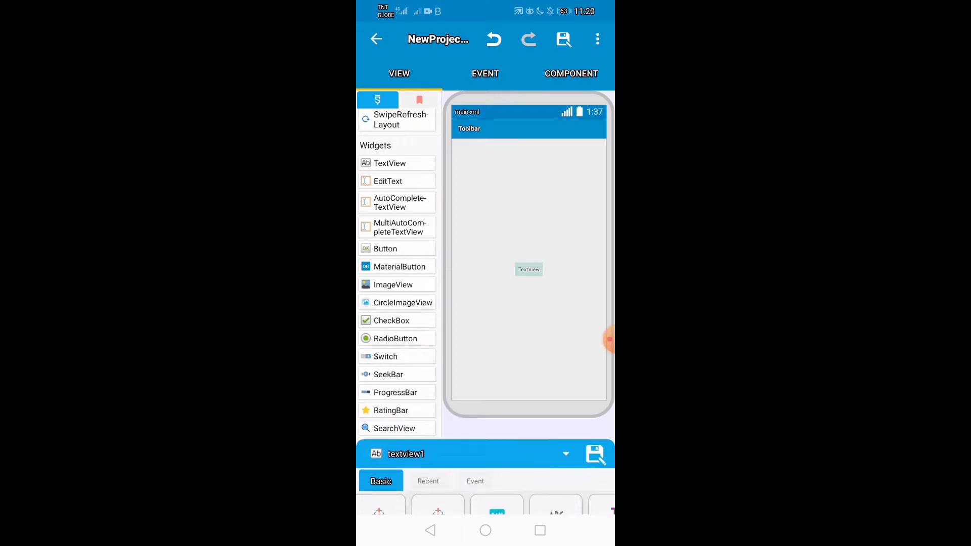
left_click(570, 73)
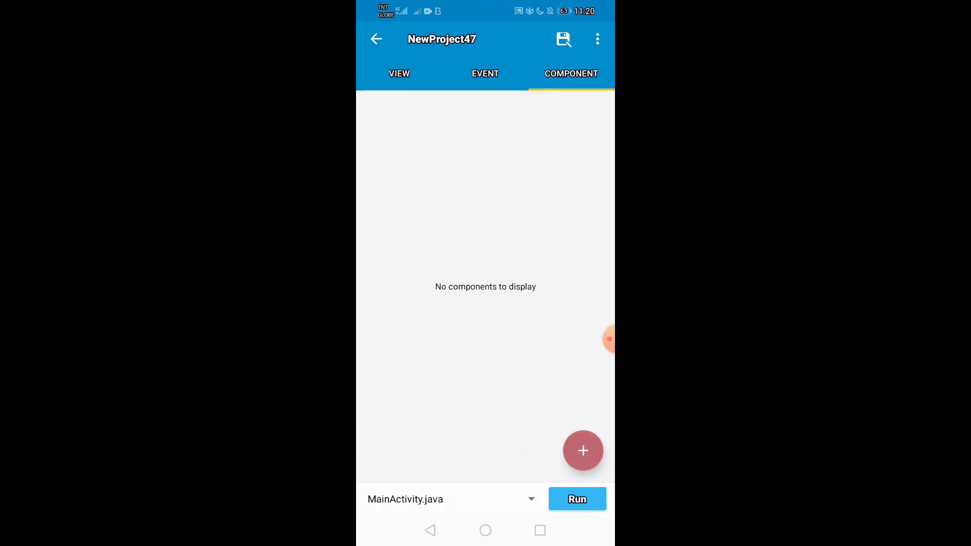
Add an Intent component named intent to MainActivity.
left_click(583, 450)
type("in")
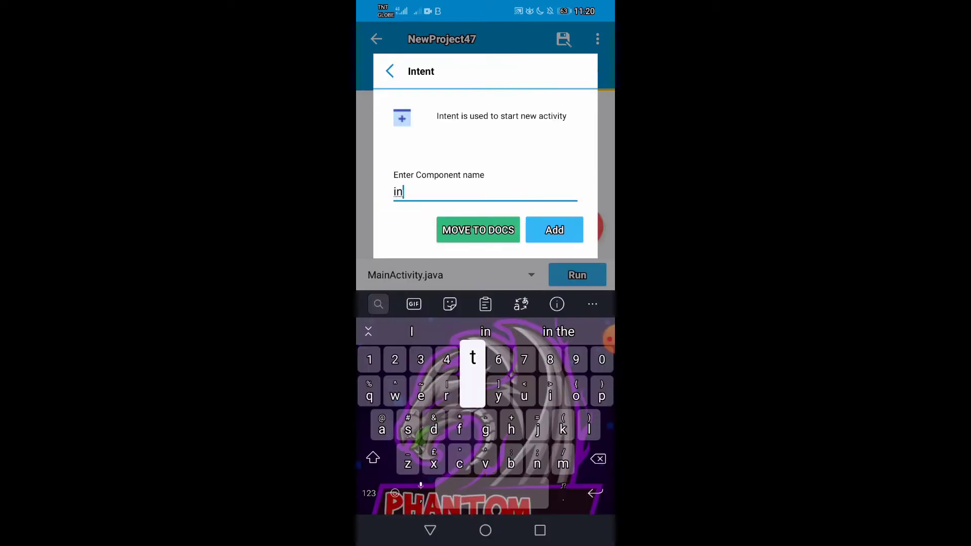
left_click(553, 229)
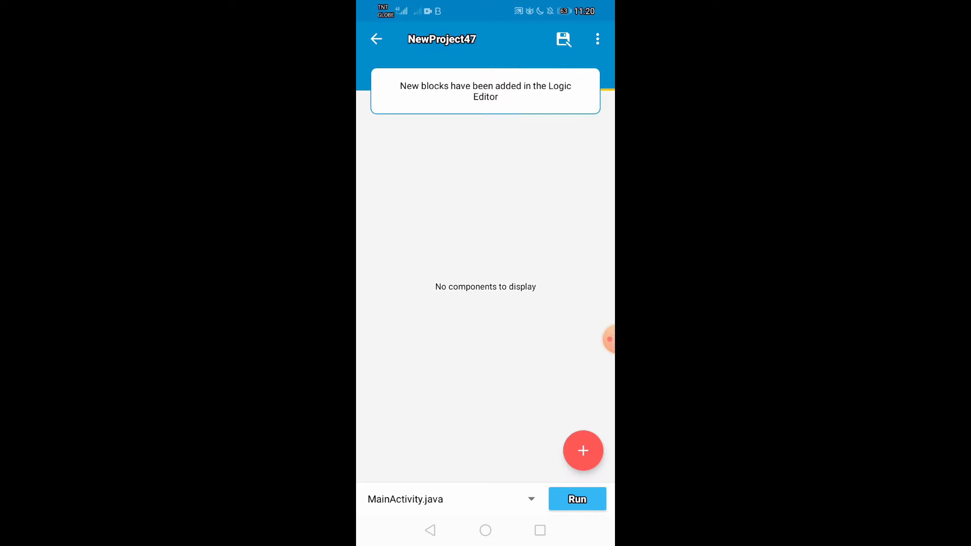
left_click(582, 450)
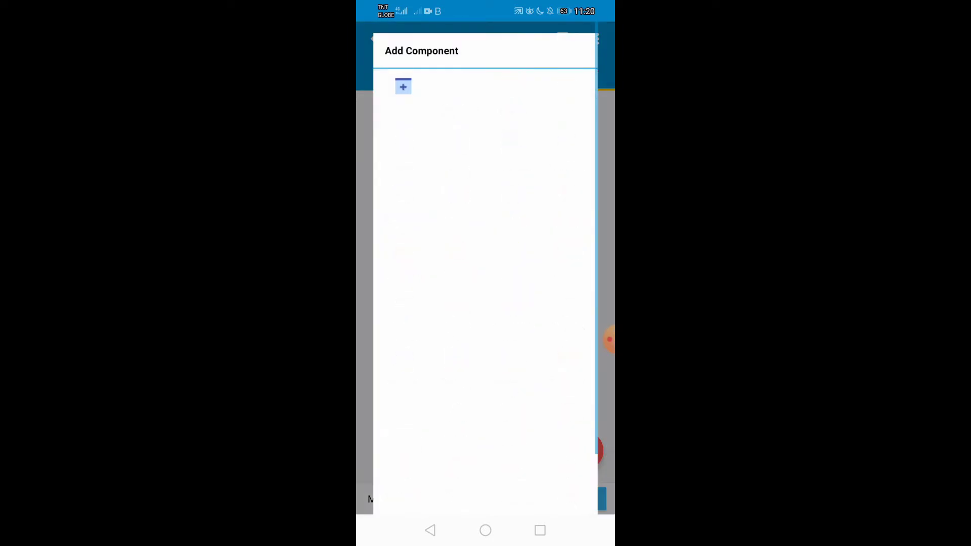
left_click(403, 86)
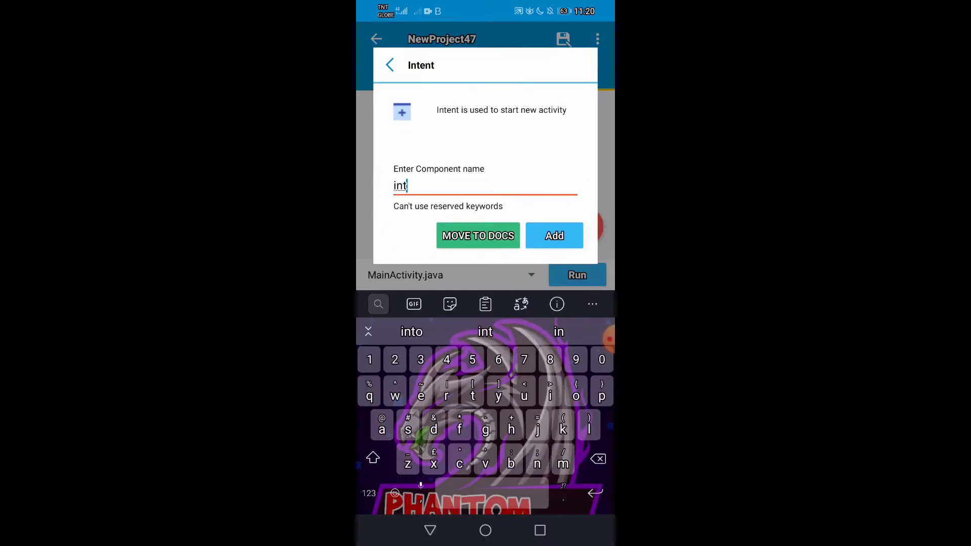
left_click(553, 235)
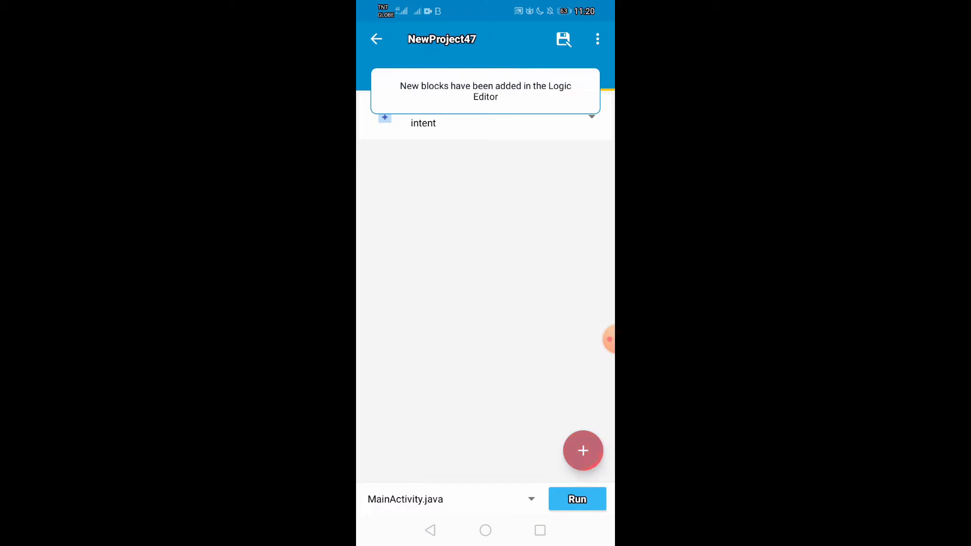
Add a Calendar component named c1 and a Dialog component named diag.
left_click(582, 450)
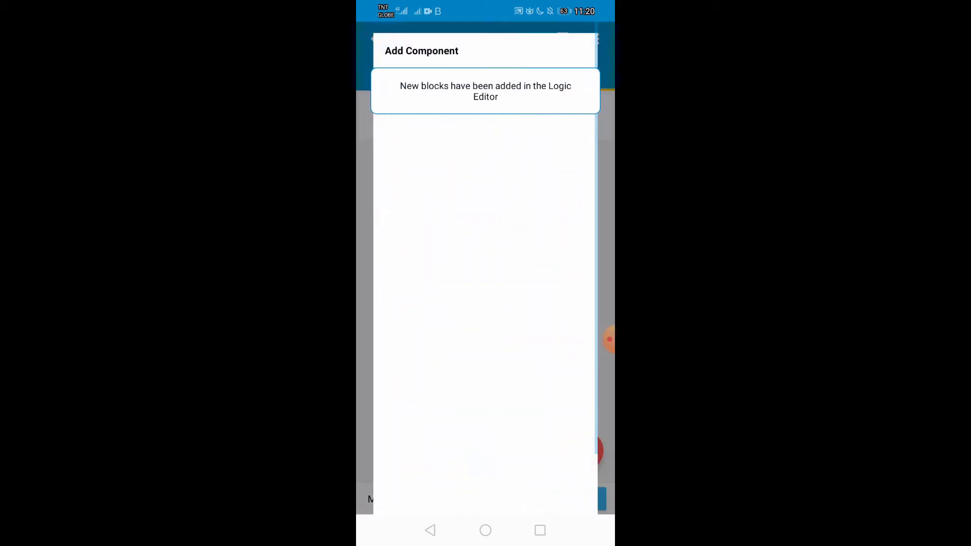
type("1")
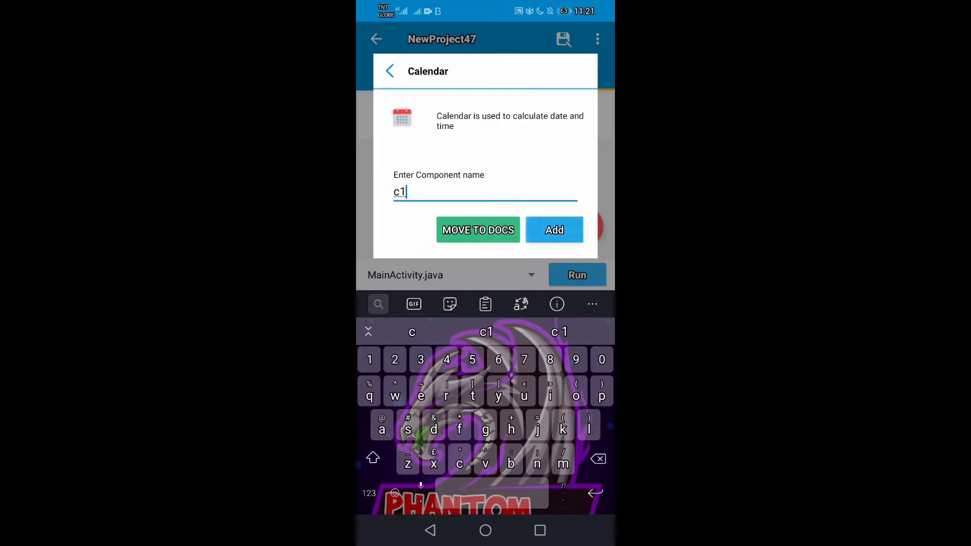
left_click(553, 229)
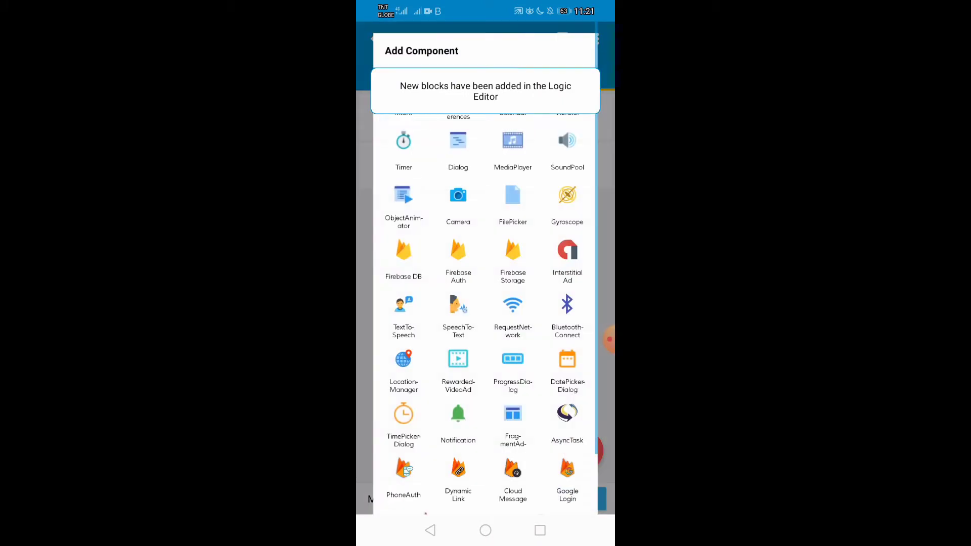
left_click(457, 149)
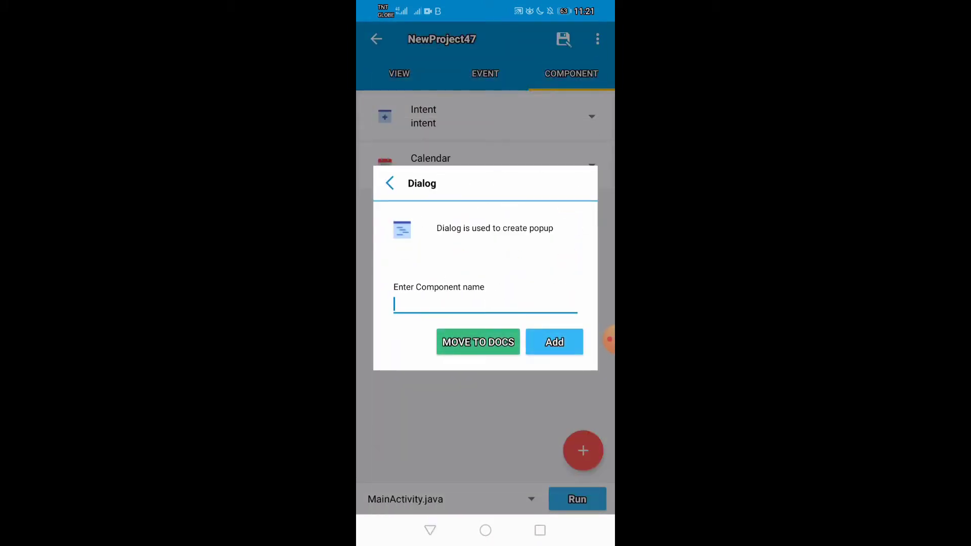
type("diag")
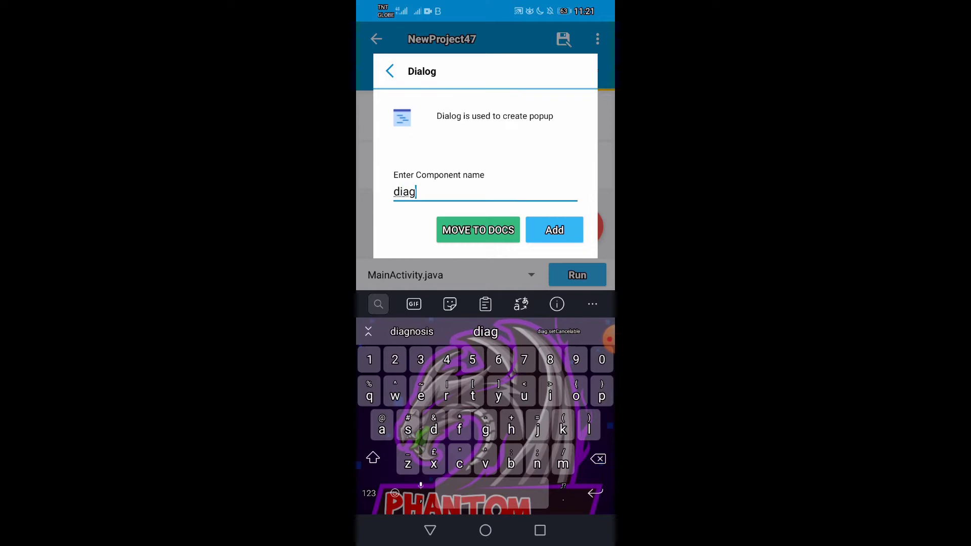
left_click(553, 229)
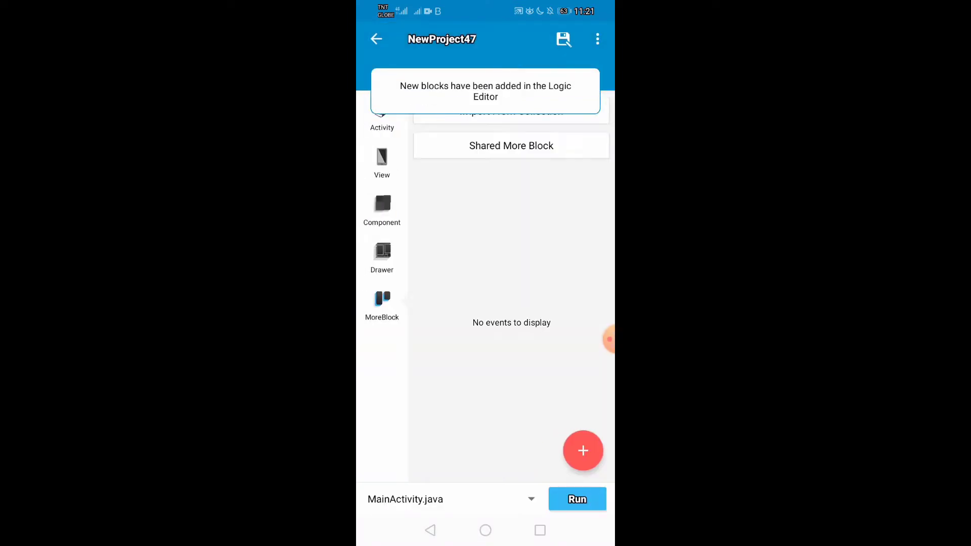
Start a MoreBlock named Expiredapp and give it a String parameter EXP1.
left_click(582, 450)
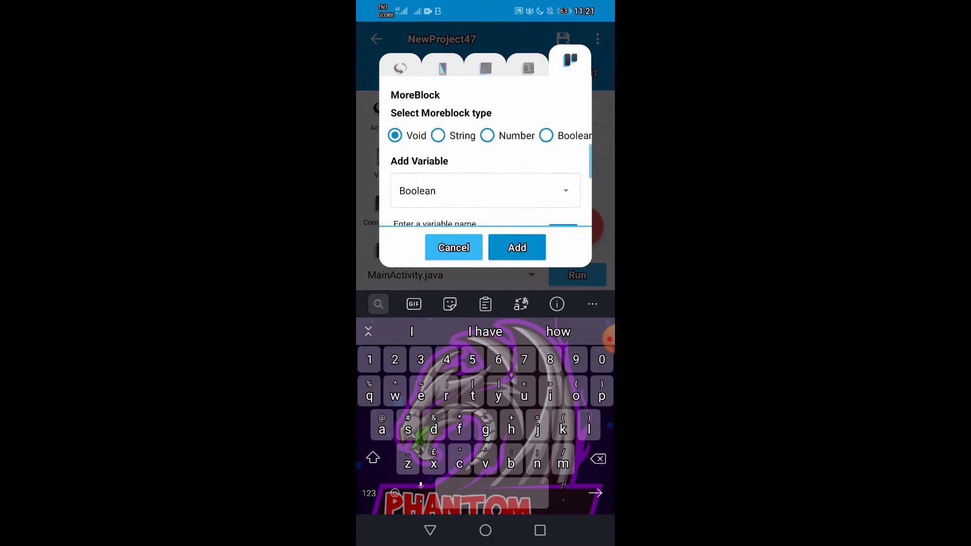
type("E")
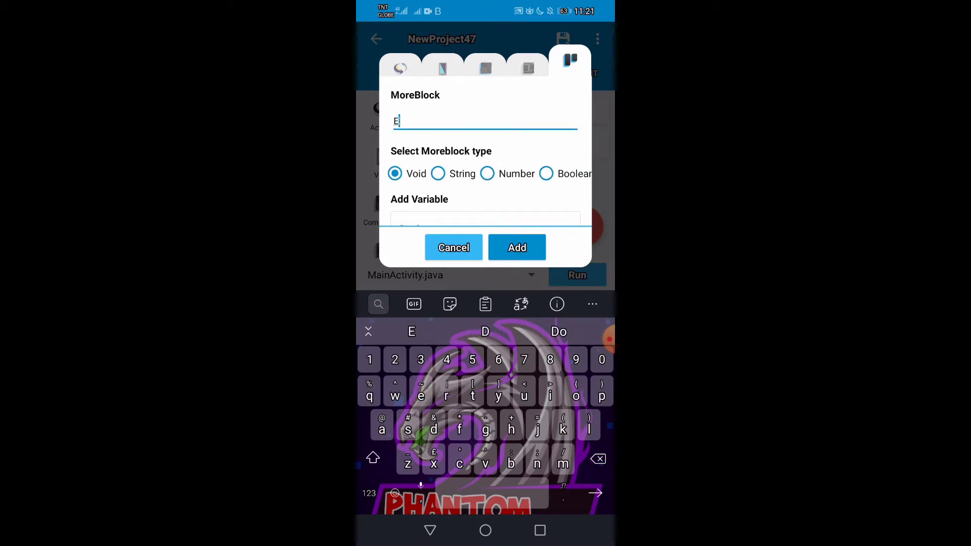
type("xpired")
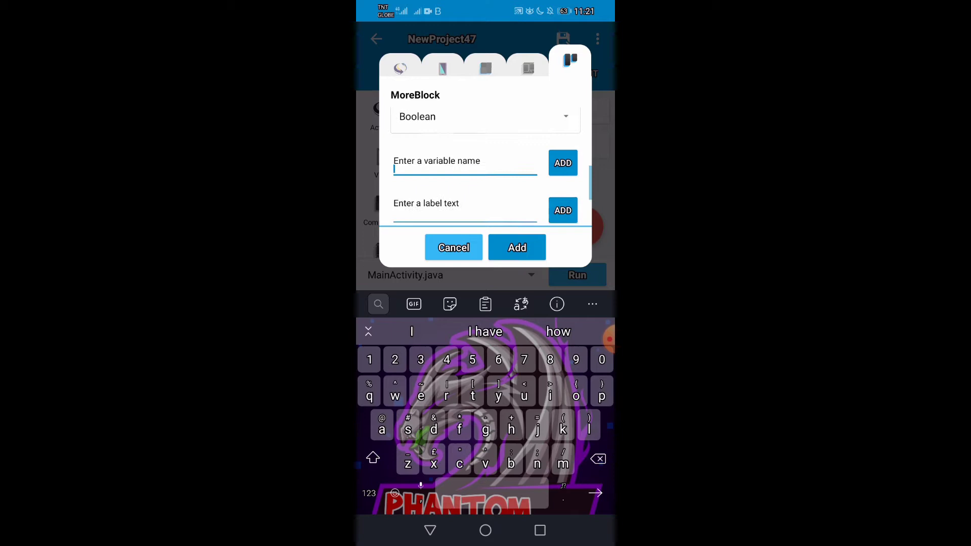
left_click(372, 458)
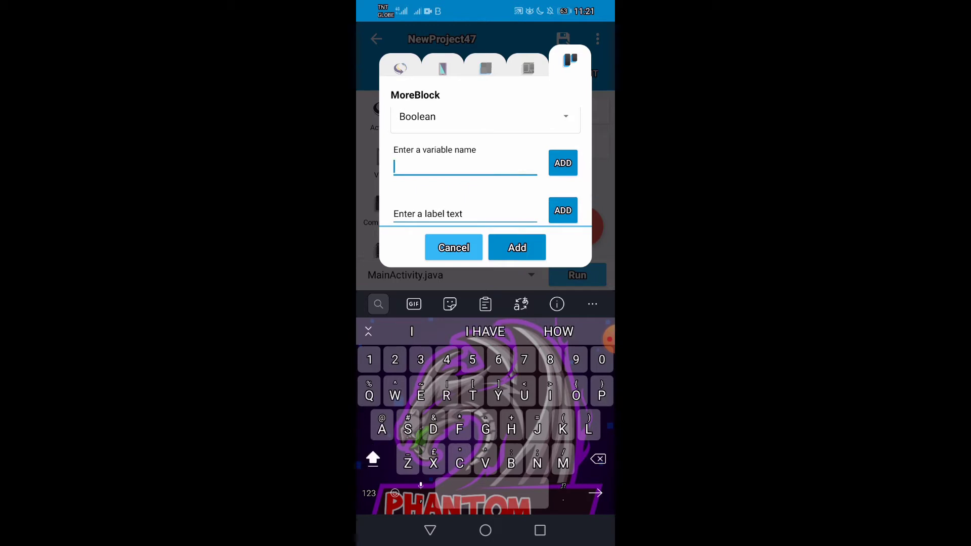
type("EXP1")
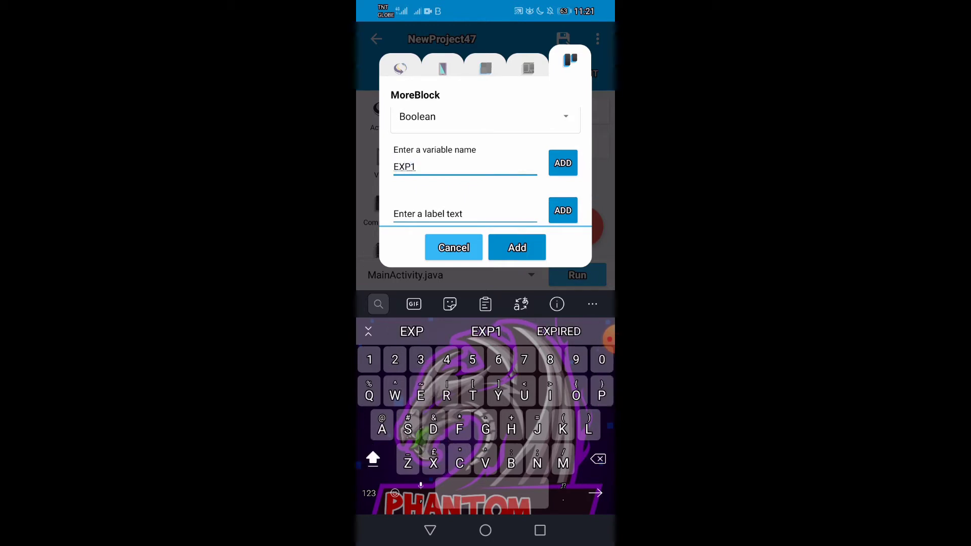
left_click(484, 116)
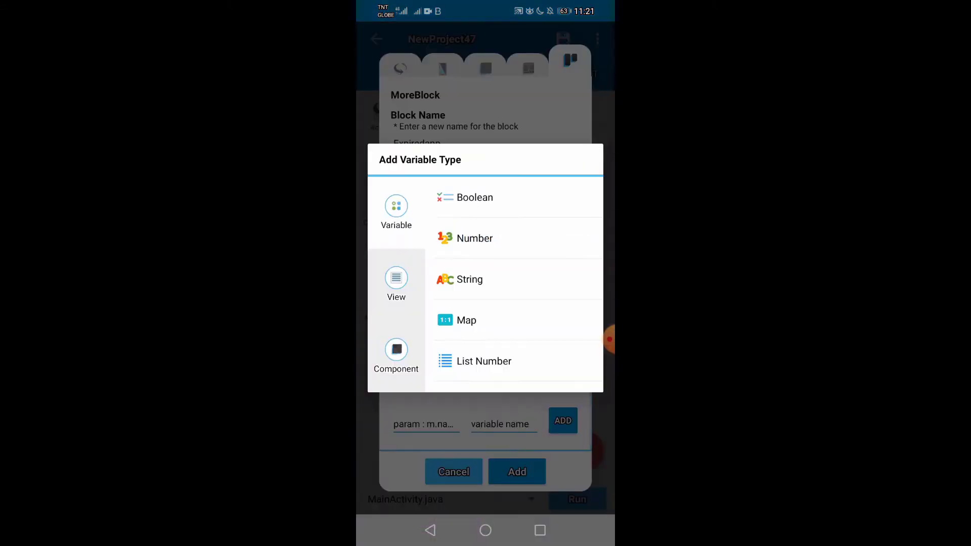
left_click(469, 279)
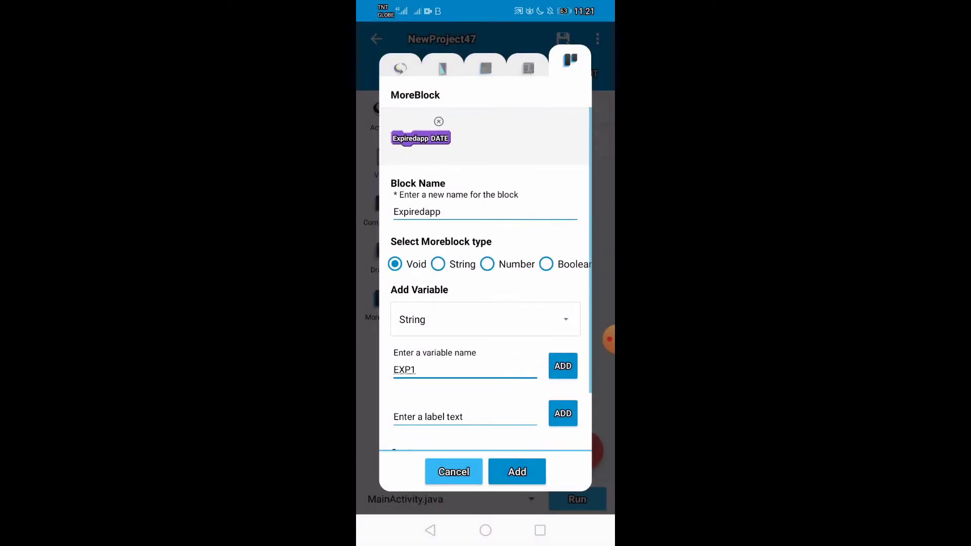
left_click(464, 370)
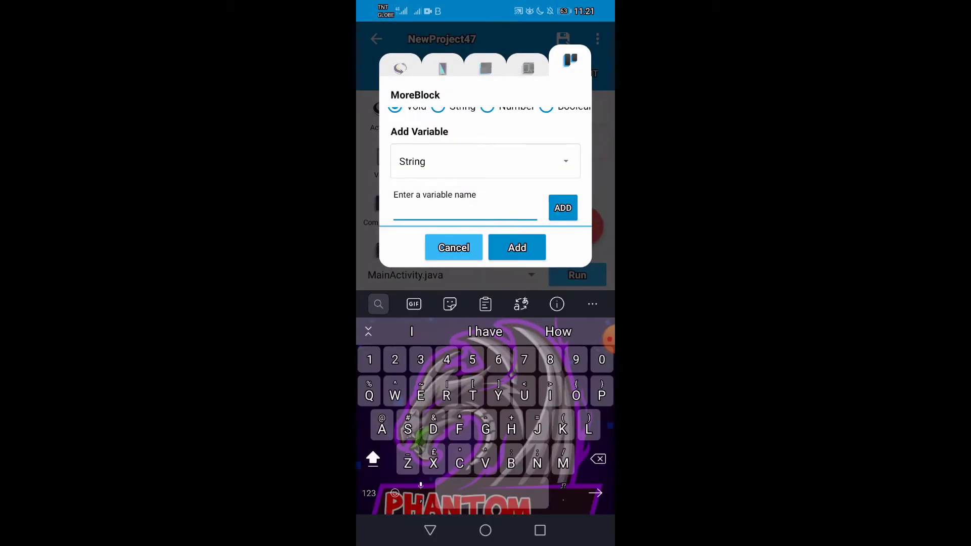
Add the String parameter EXP3 and create the Expiredapp block, landing in its editor.
left_click(464, 211)
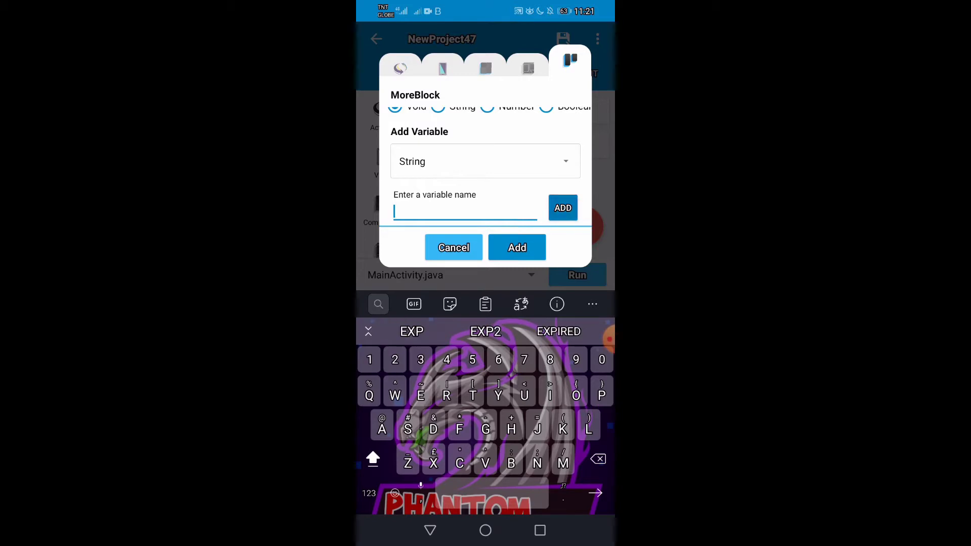
type("EXP3")
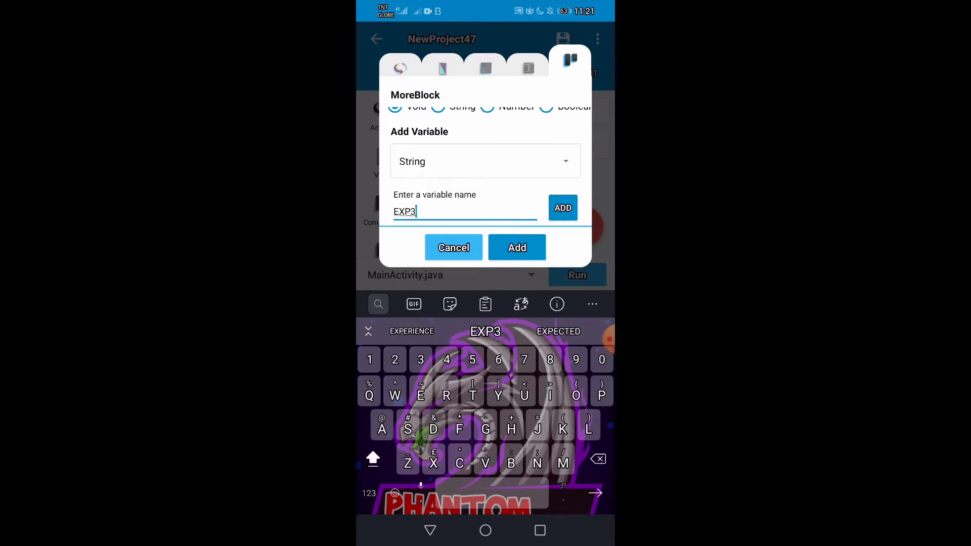
left_click(561, 207)
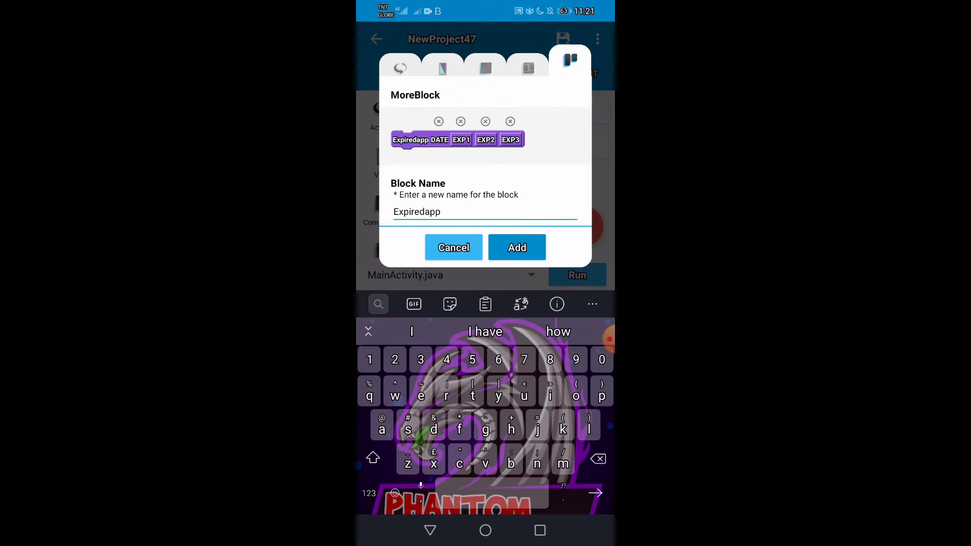
left_click(516, 248)
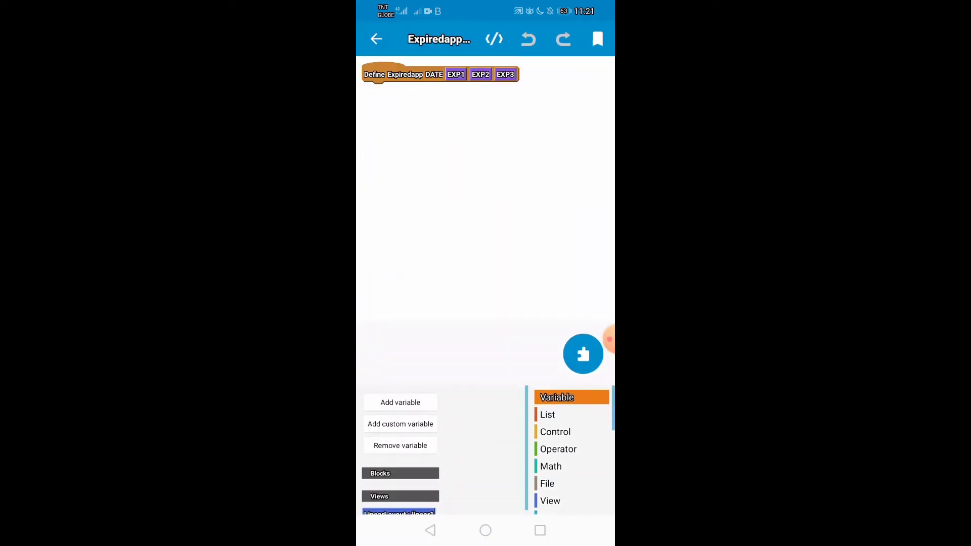
Set c1 to getNow, set textview1's text to c1 formatted dd-MM-yyyy, then add an if/else.
left_click(564, 474)
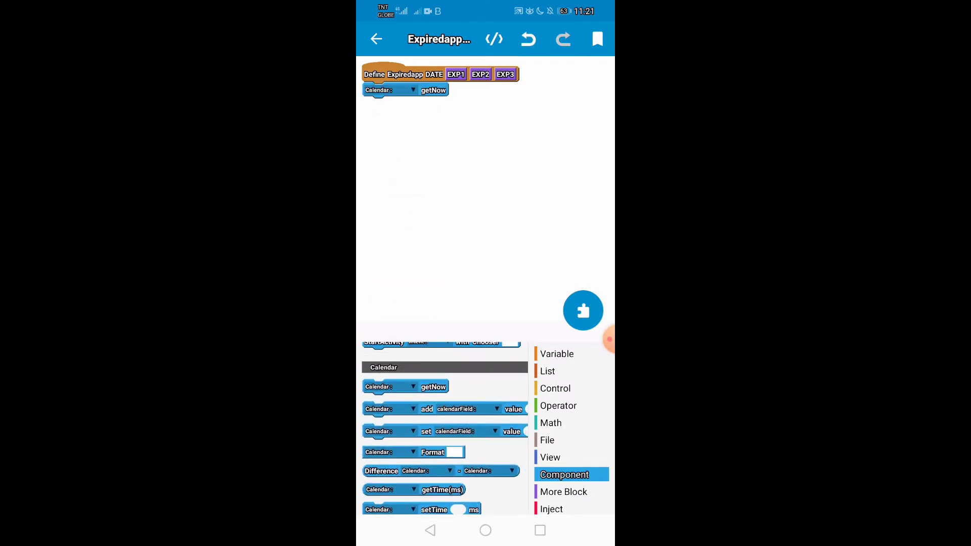
left_click(388, 90)
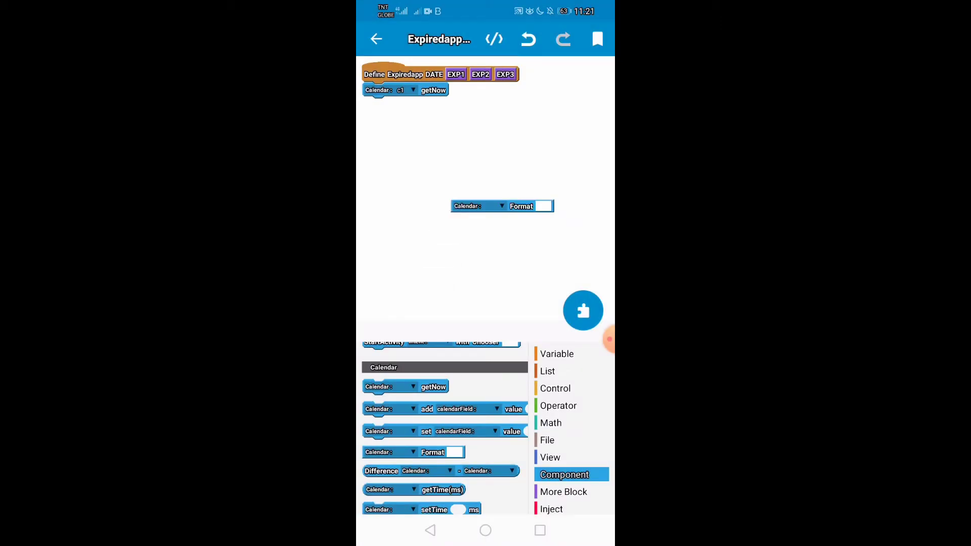
left_click(550, 457)
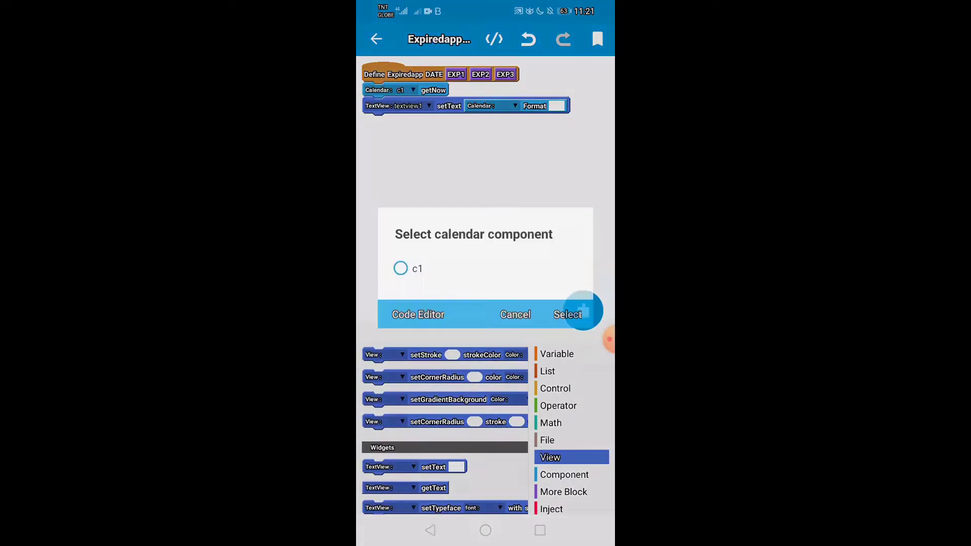
left_click(568, 315)
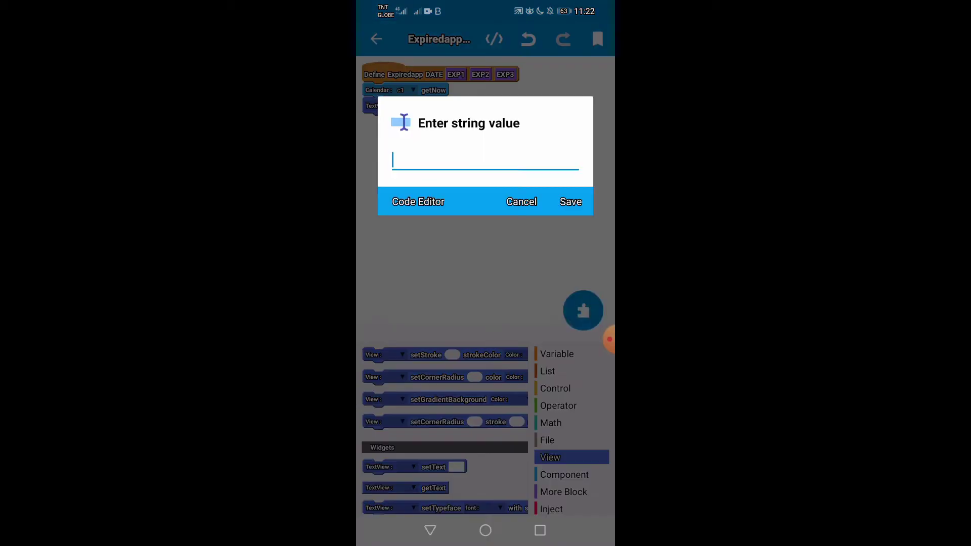
type("dd")
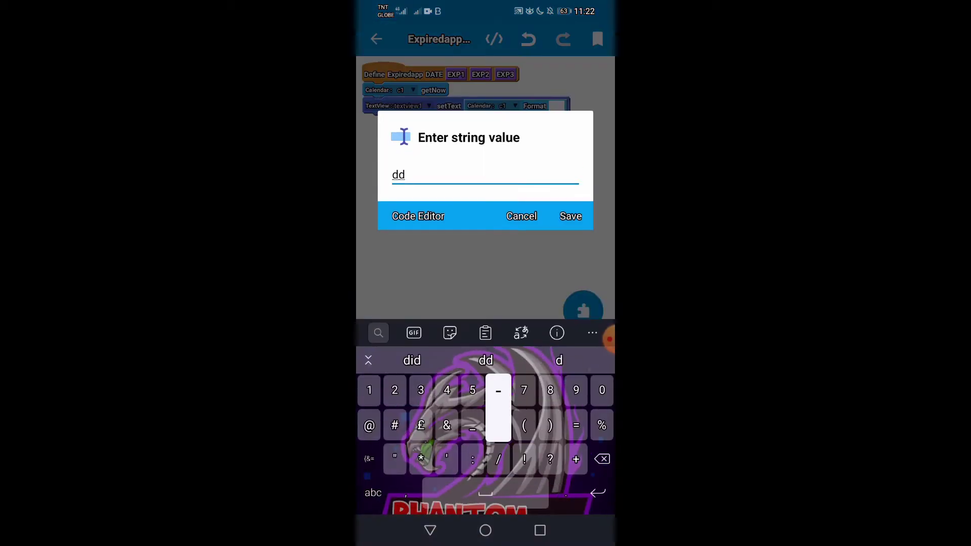
type("-MM")
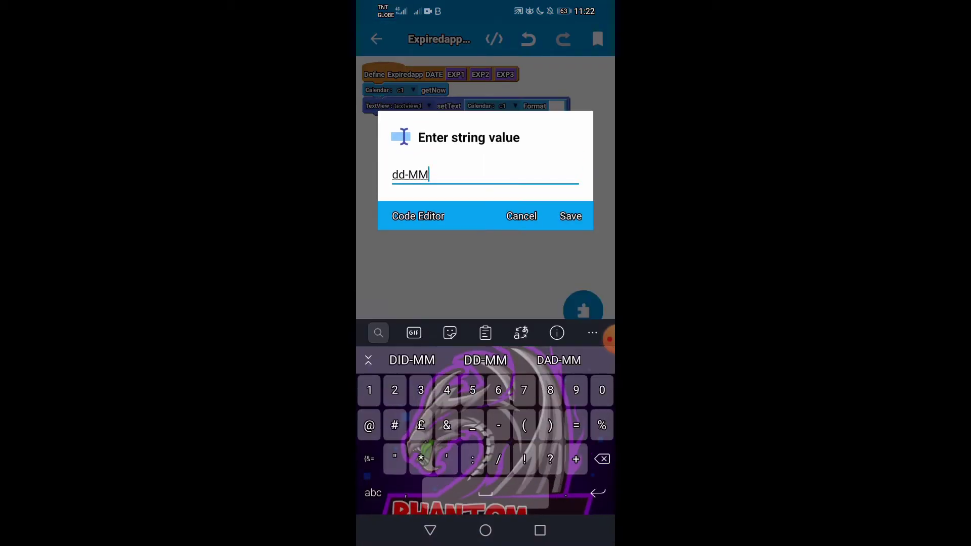
type("-yy")
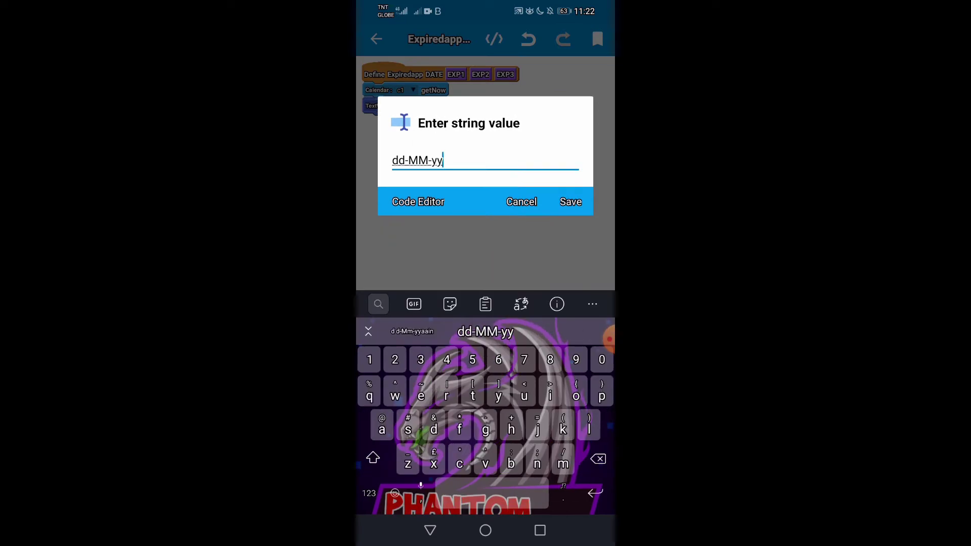
left_click(569, 201)
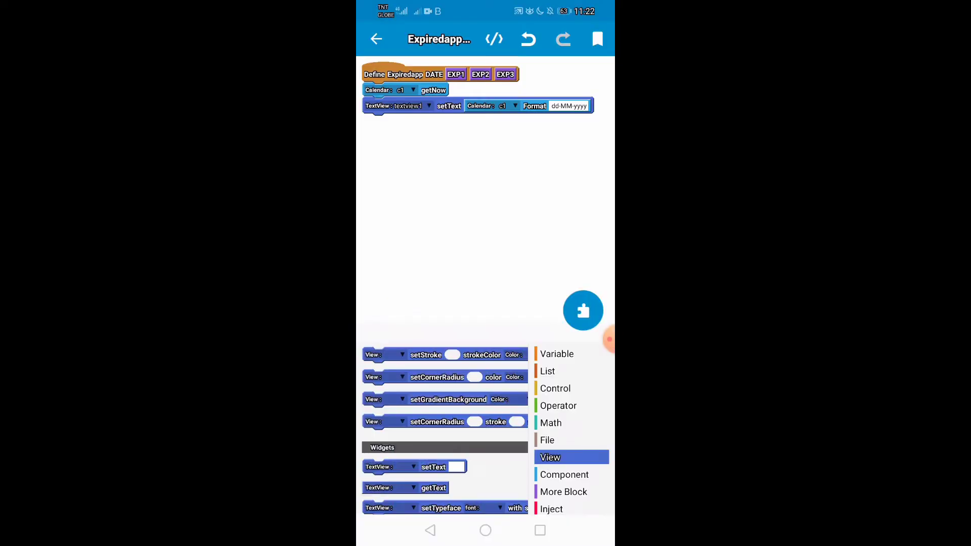
left_click(555, 388)
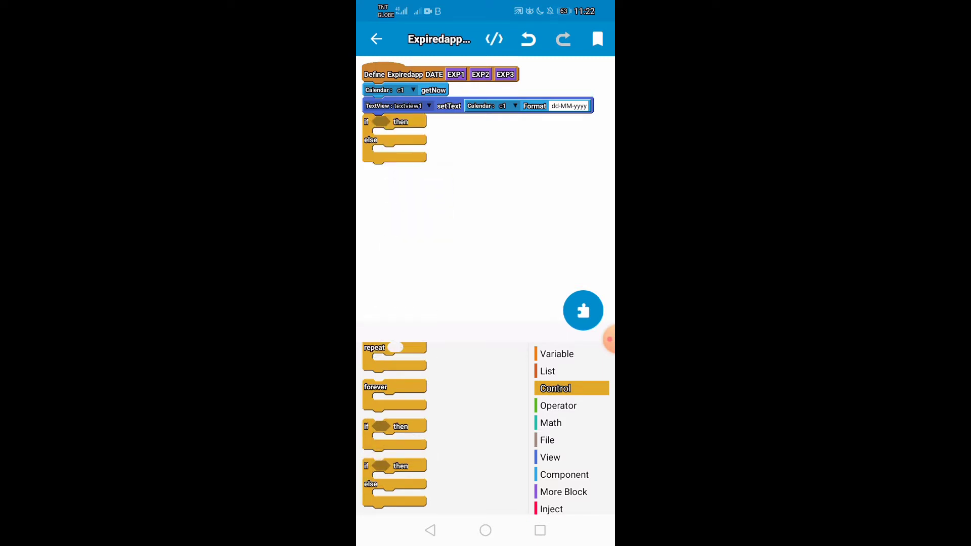
Build the if condition: textview1 getText equals EXP1 or EXP2 or EXP3.
left_click(558, 406)
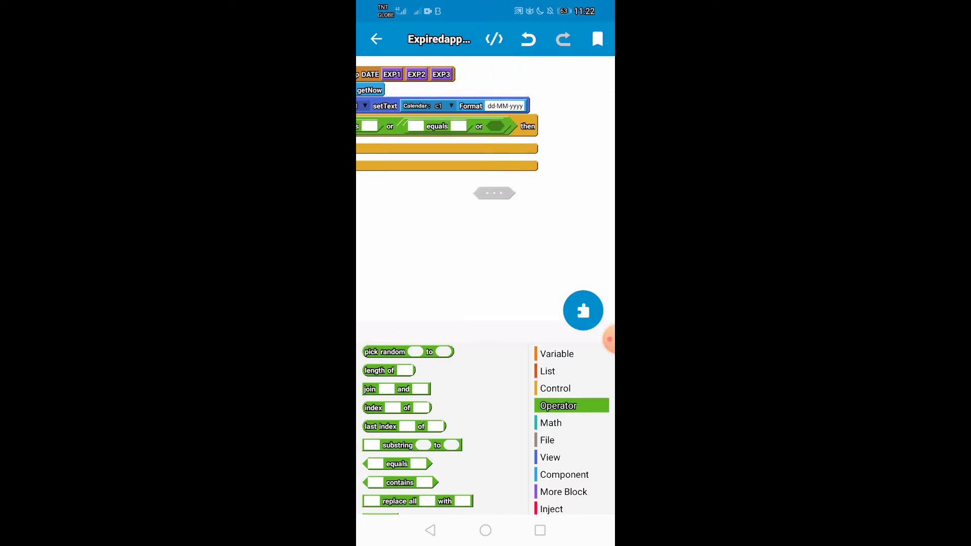
scroll("left", 3)
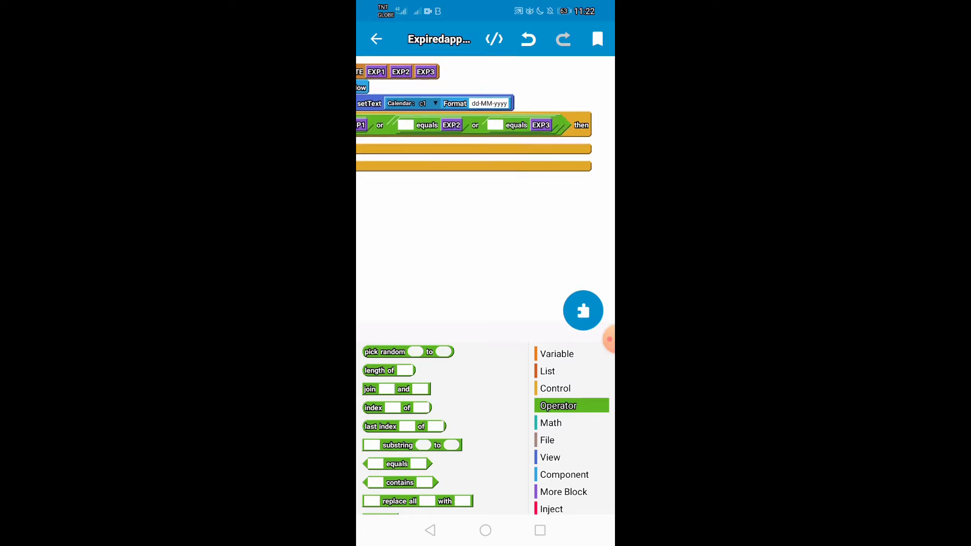
left_click(550, 457)
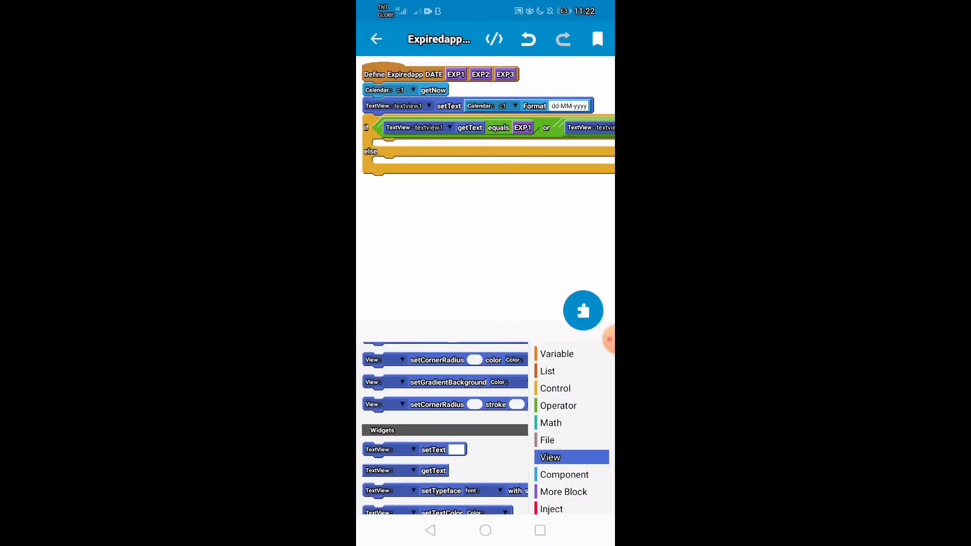
Toast NO EXPIRED in the if branch and place Dialog title, icon, message, button and show blocks in else.
left_click(564, 474)
type("NO EXPIRED")
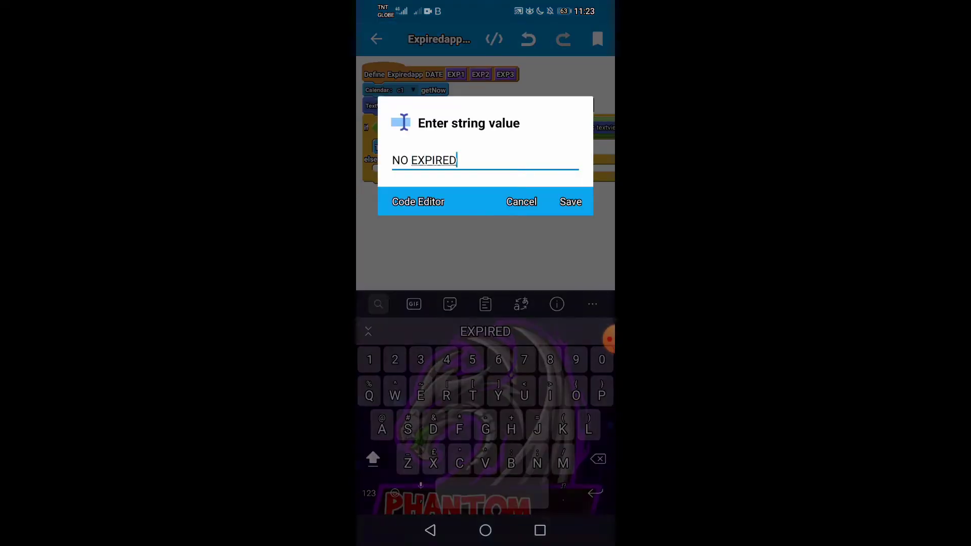
left_click(569, 202)
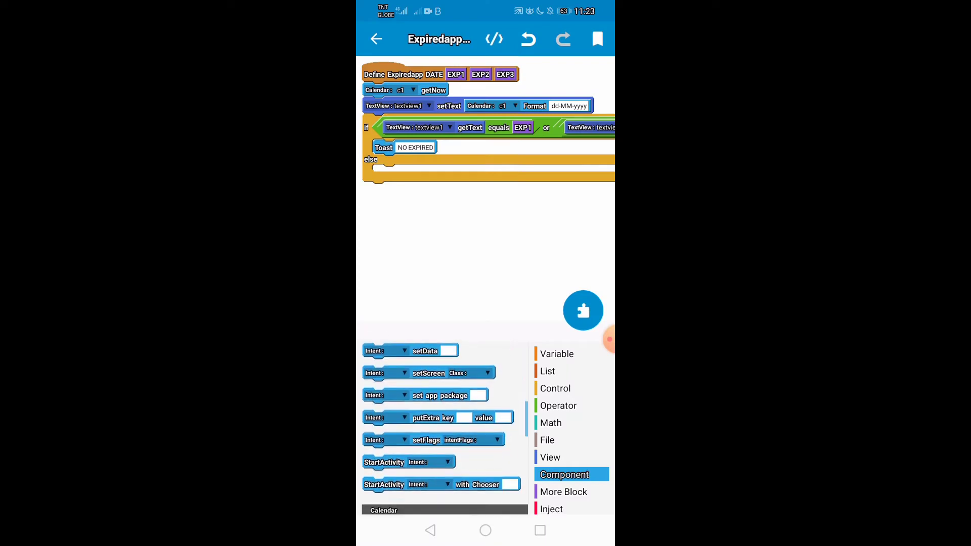
scroll("down", 3)
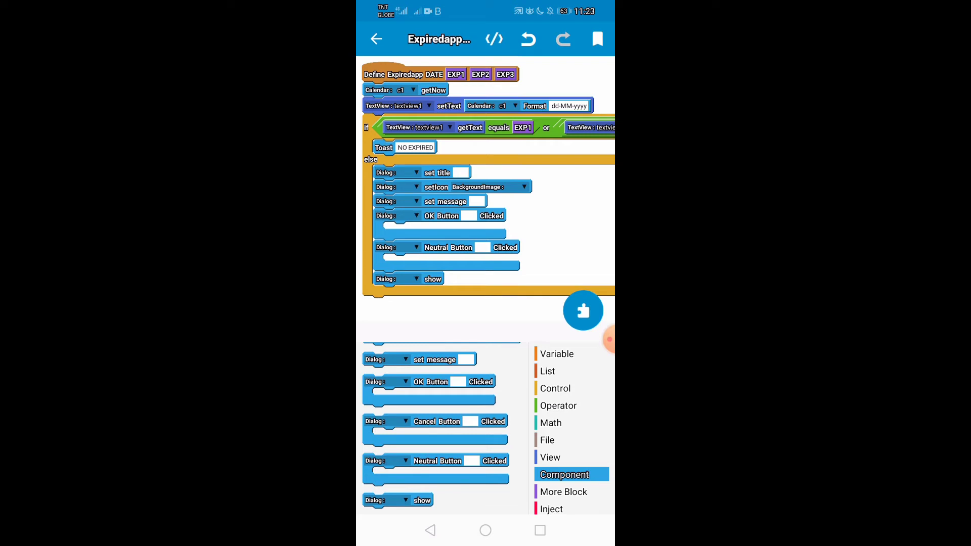
Inside diag's OK button, set intent's action and channel-URL data and StartActivity with intent.
left_click(556, 354)
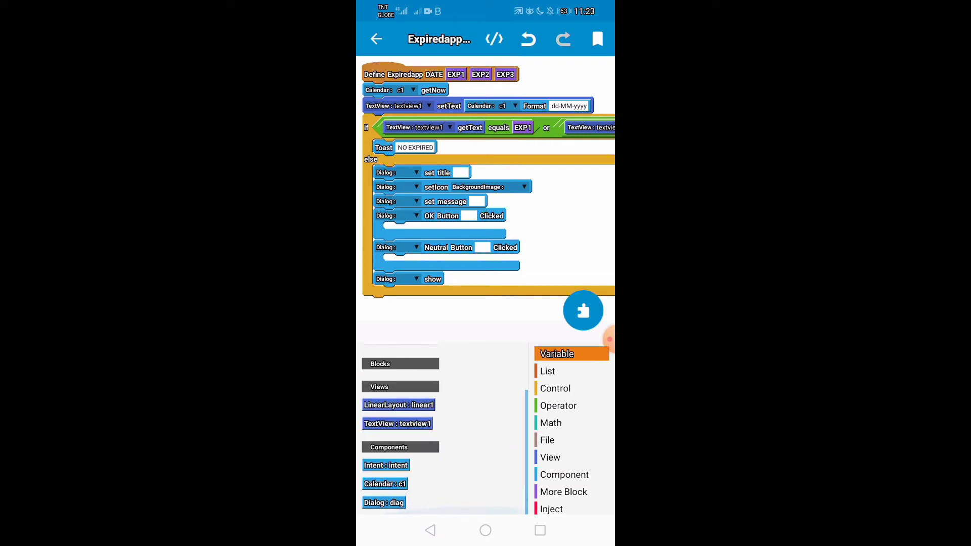
left_click(564, 475)
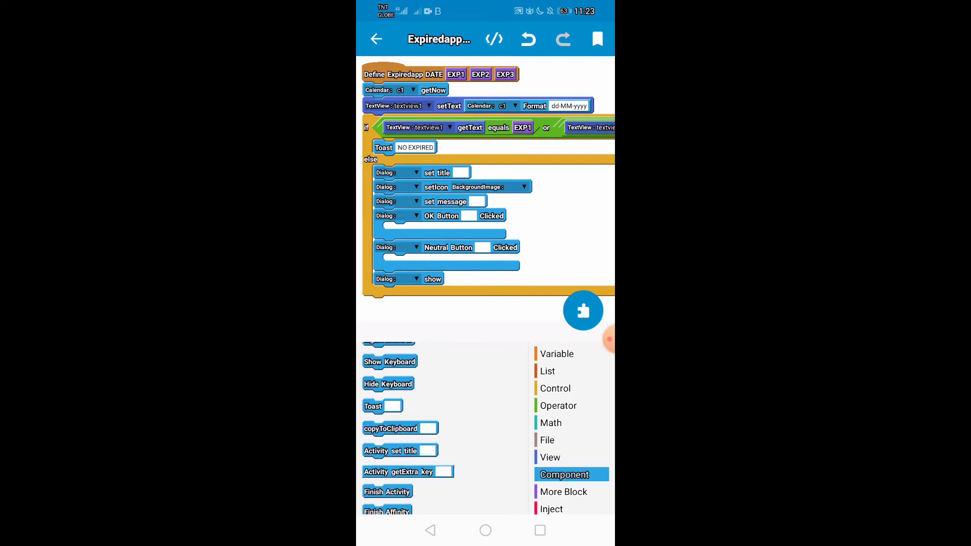
scroll("down", 3)
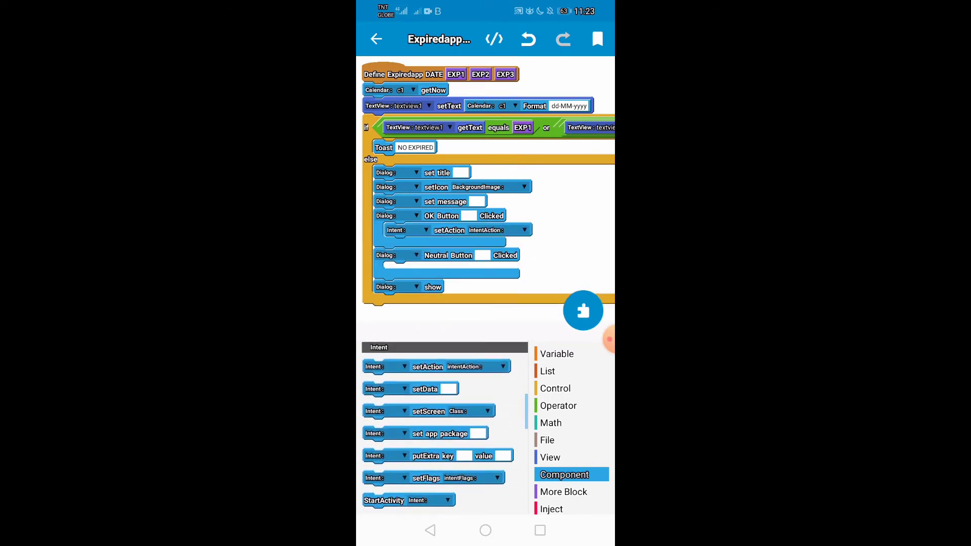
scroll("down", 3)
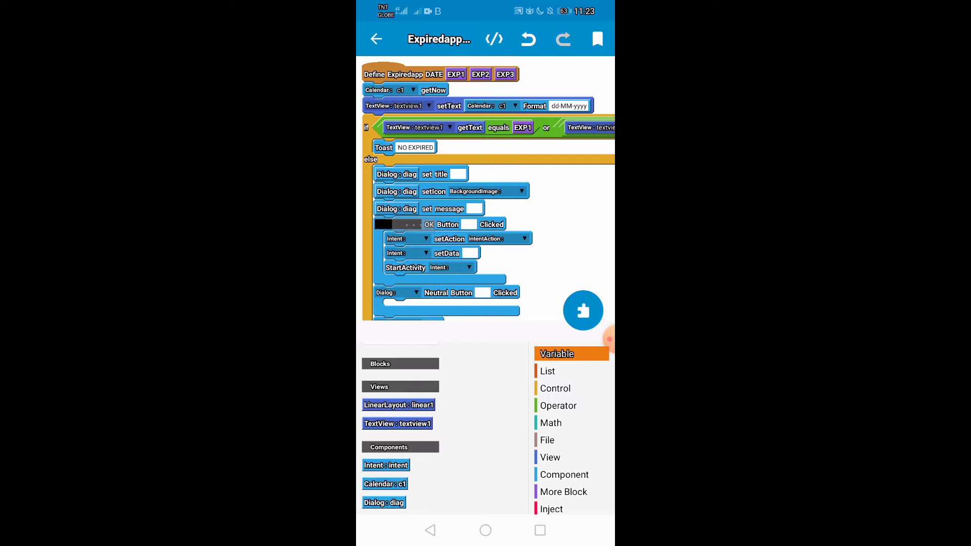
scroll("up", 3)
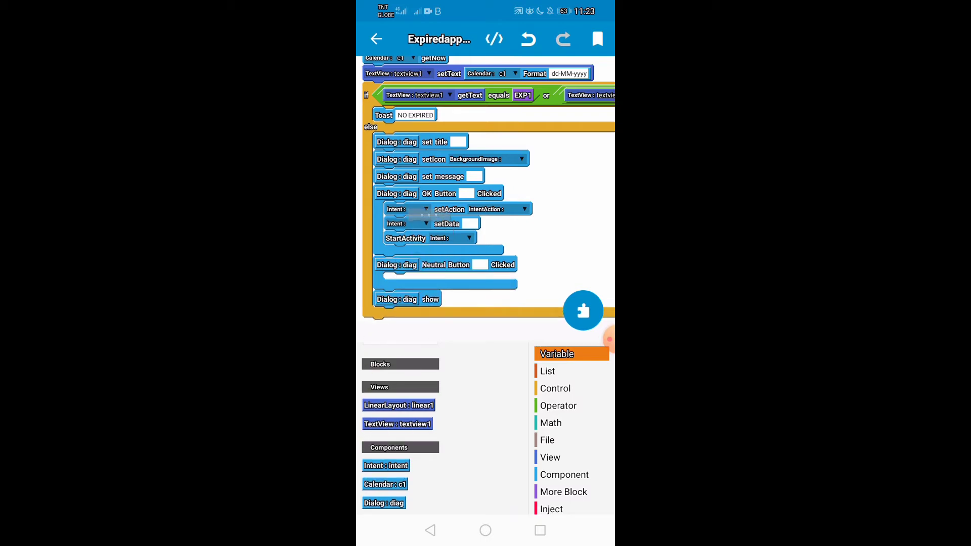
left_click(407, 210)
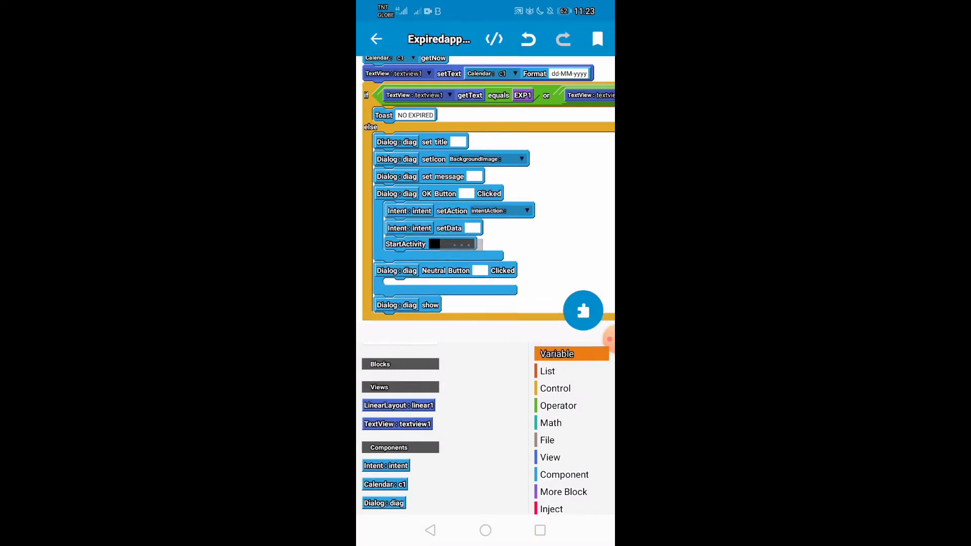
left_click(459, 227)
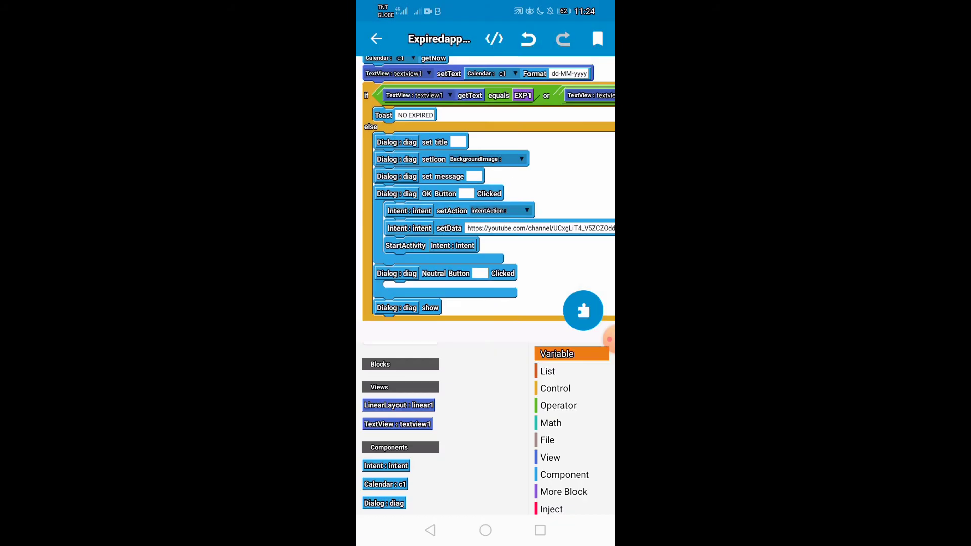
left_click(501, 211)
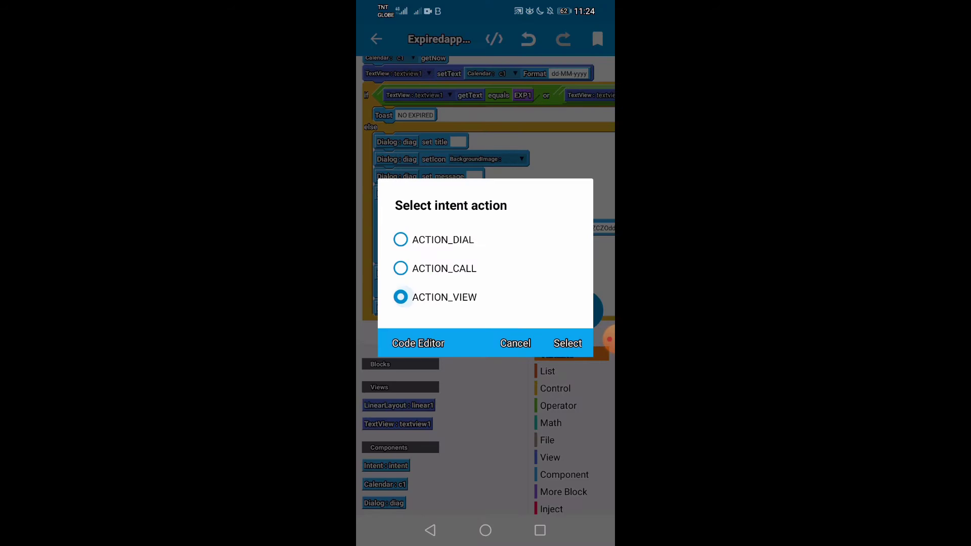
Set ACTION_VIEW, title EXPIRED, message APP EXPIRED PLEASE CHECK MY CHANNEL, buttons GET NOW and NOT NOW.
left_click(566, 343)
type("EXPIRED")
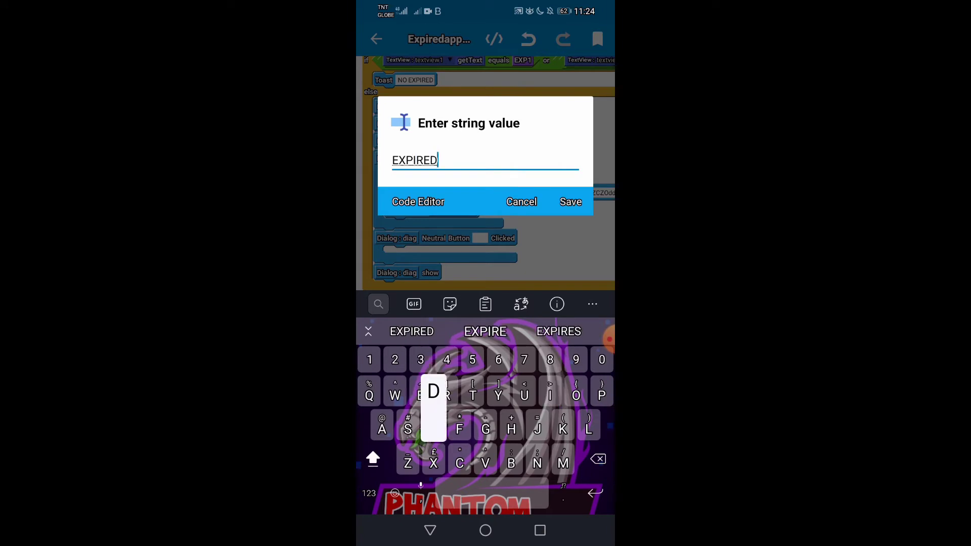
left_click(569, 201)
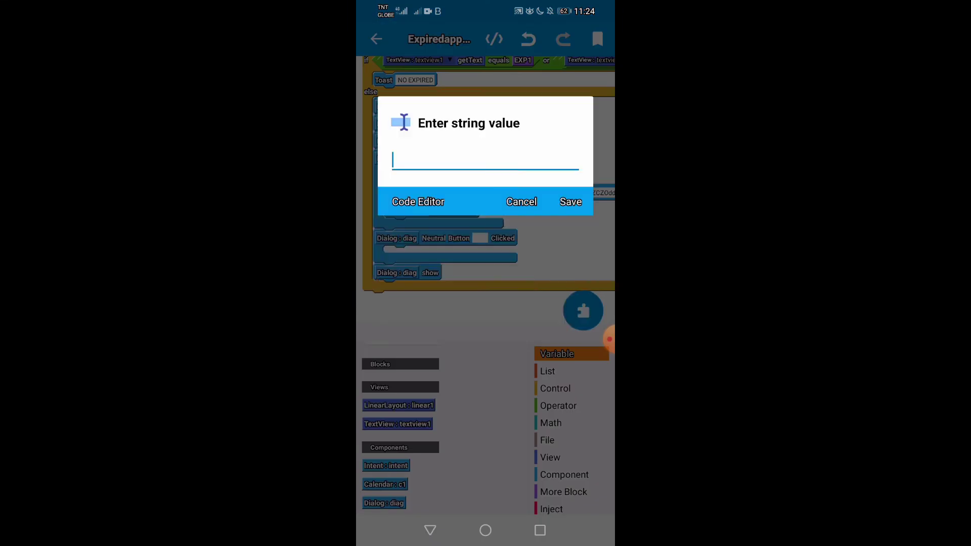
type("PLEAS")
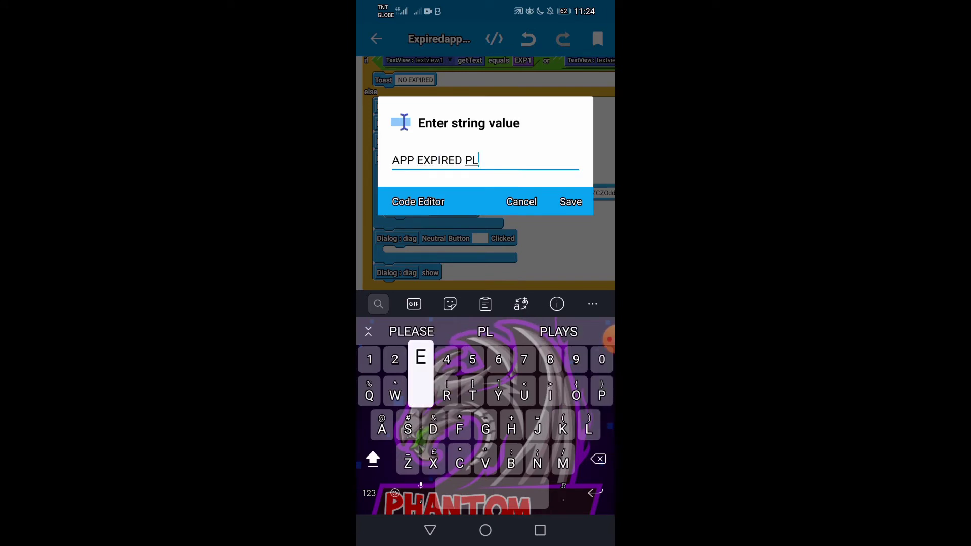
type("EASE CJECK")
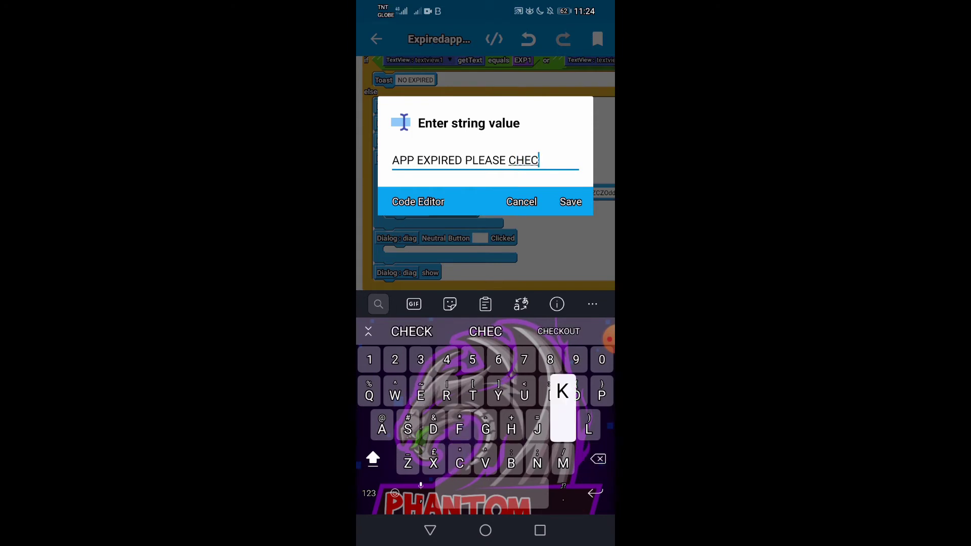
type("K MY CHANNEL")
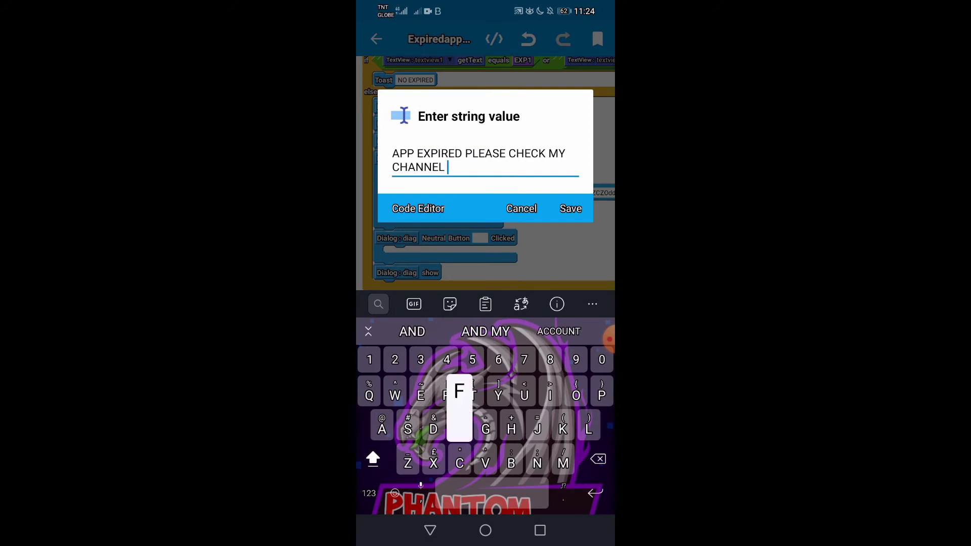
type("FOR LATEX")
type("GET")
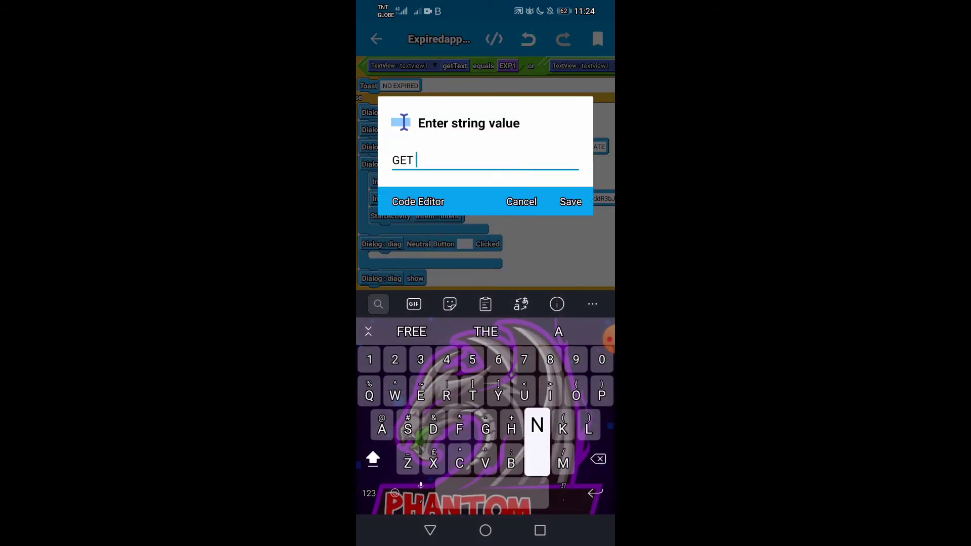
left_click(569, 201)
type("NOT")
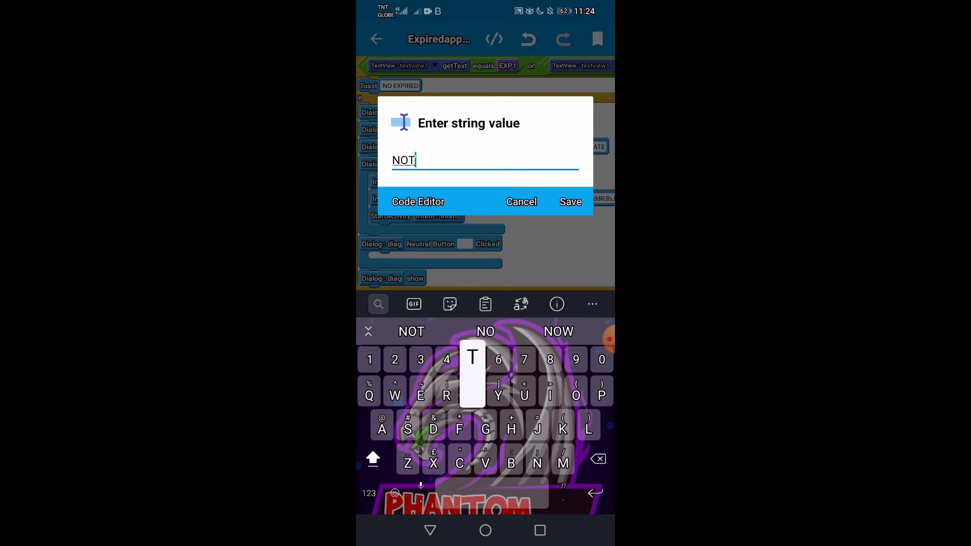
left_click(569, 202)
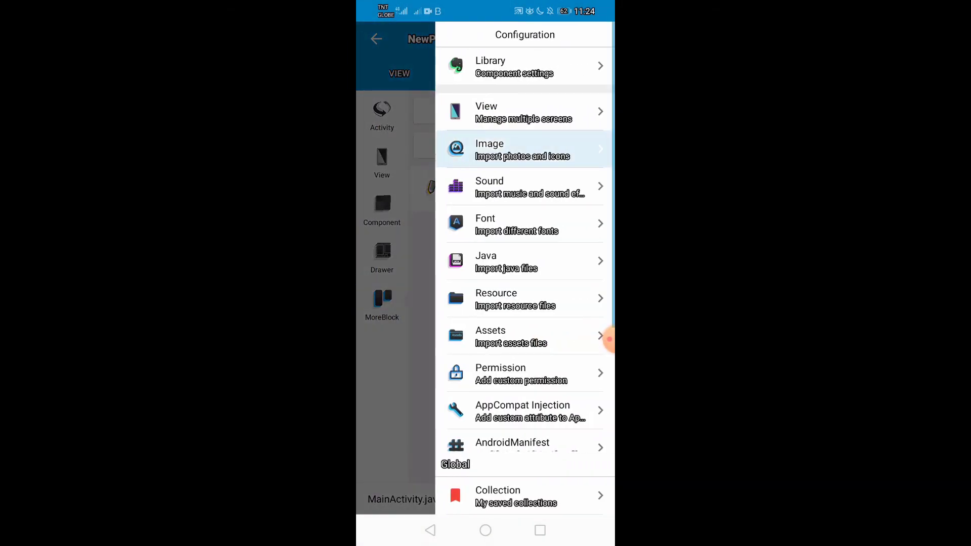
Import the phantom_icon image from My Collection into the project's images.
left_click(522, 150)
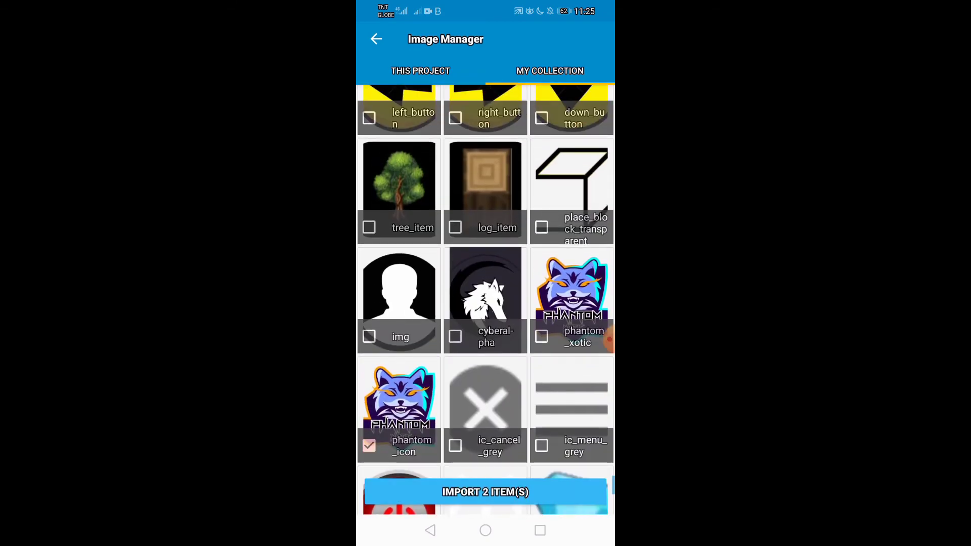
left_click(484, 491)
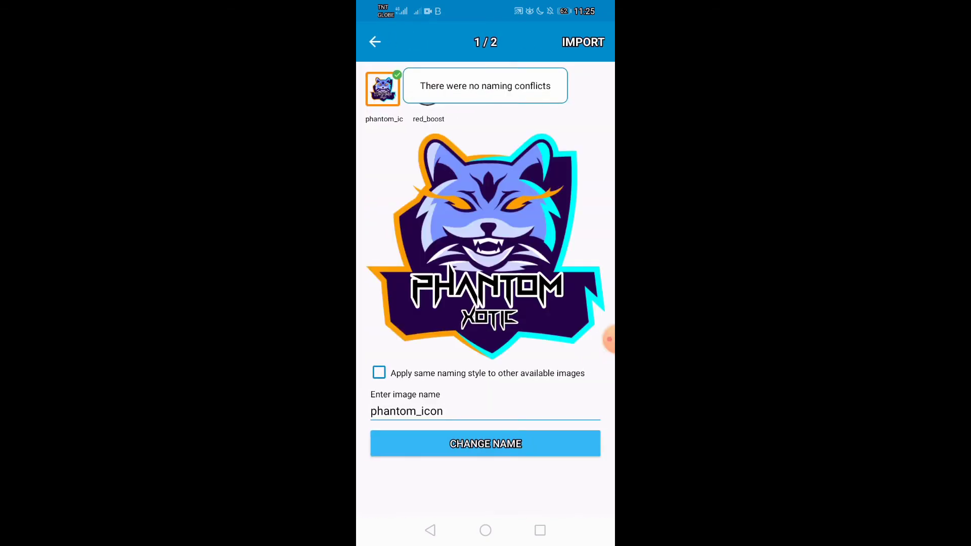
left_click(426, 87)
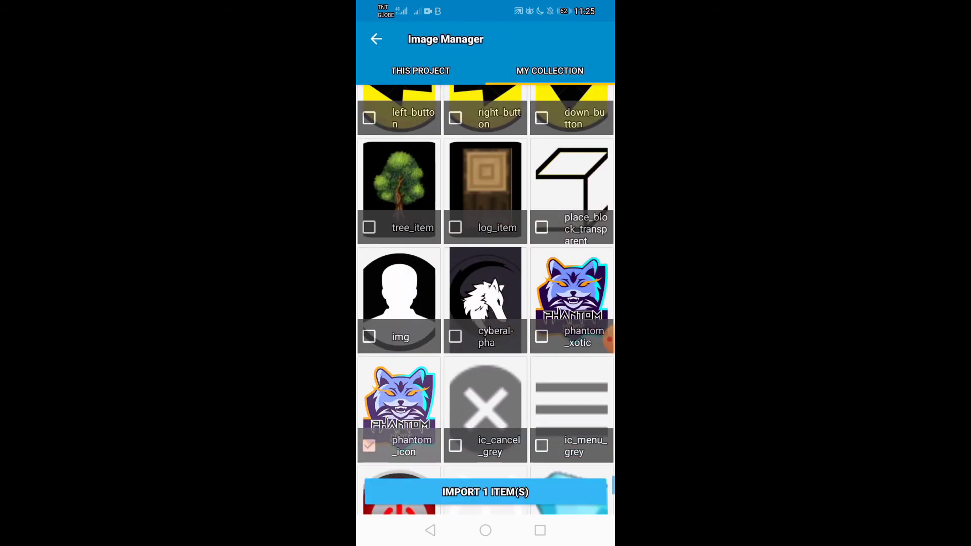
left_click(399, 399)
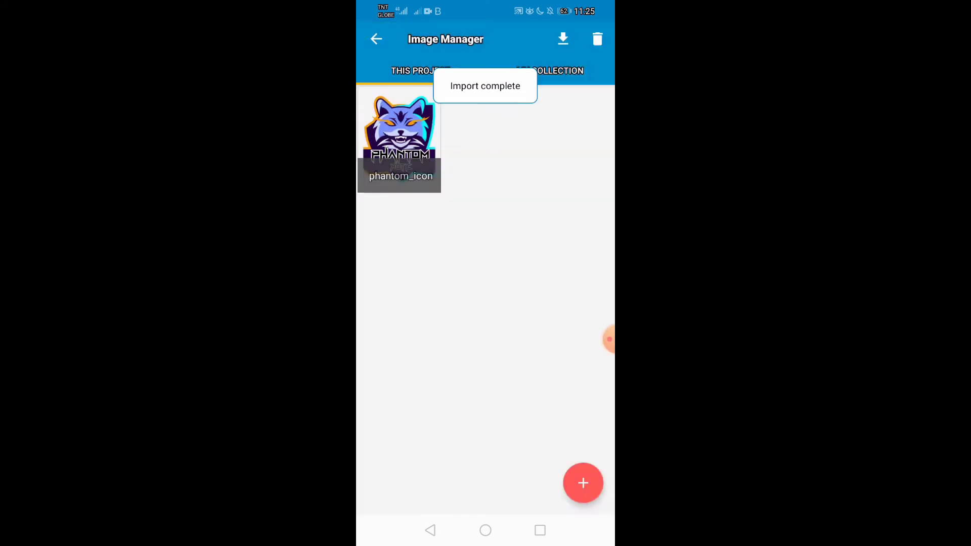
Set phantom_icon as the icon in Expiredapp's Dialog setIcon block and return to the events list.
left_click(376, 40)
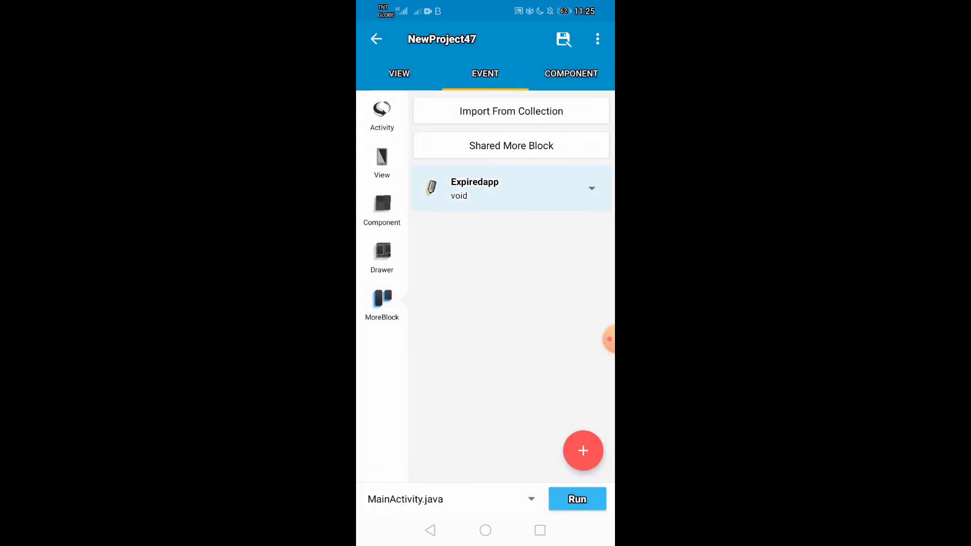
left_click(507, 188)
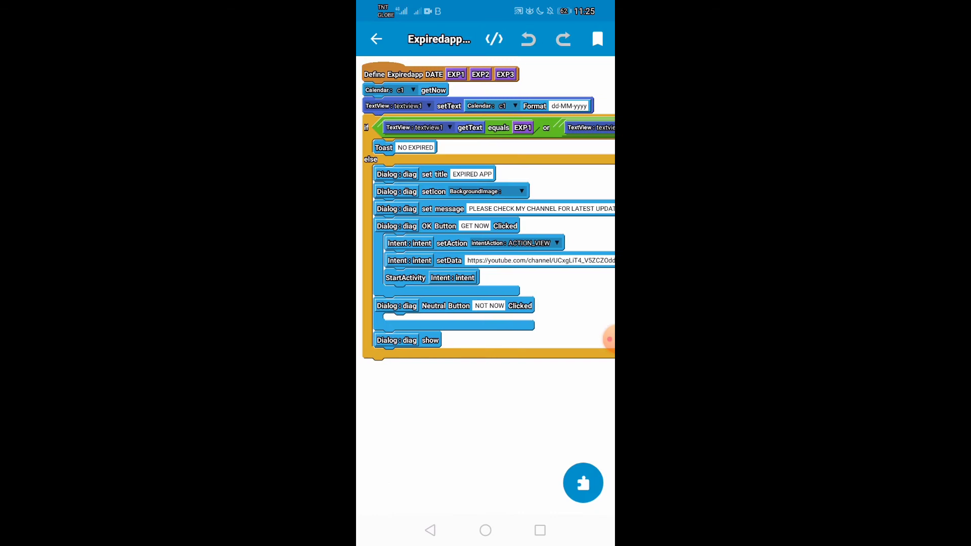
left_click(519, 191)
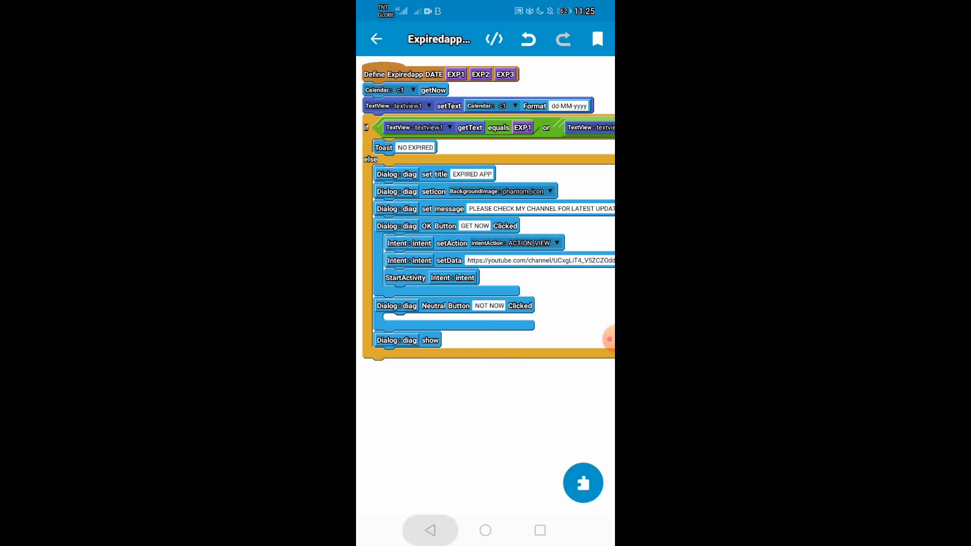
left_click(376, 40)
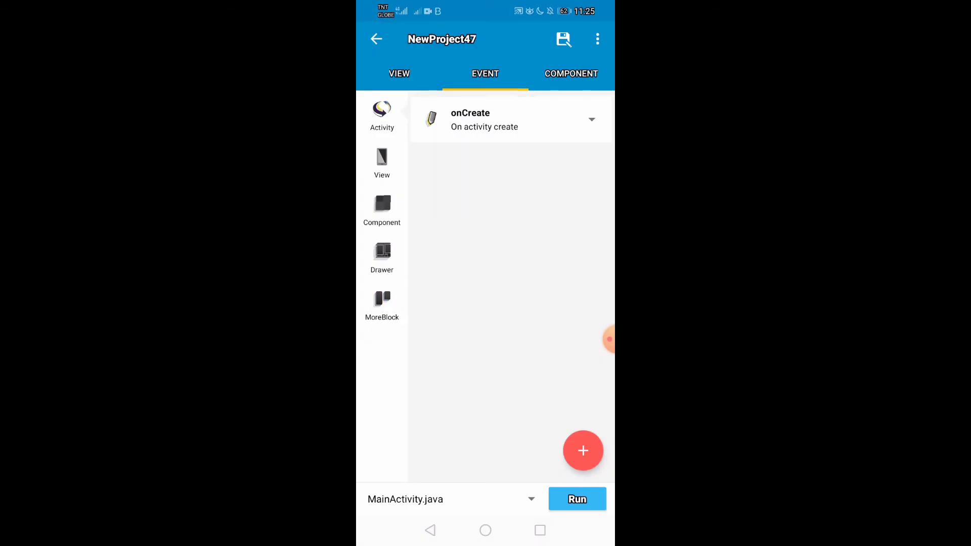
Place the Expiredapp More Block inside the onCreate event.
left_click(508, 120)
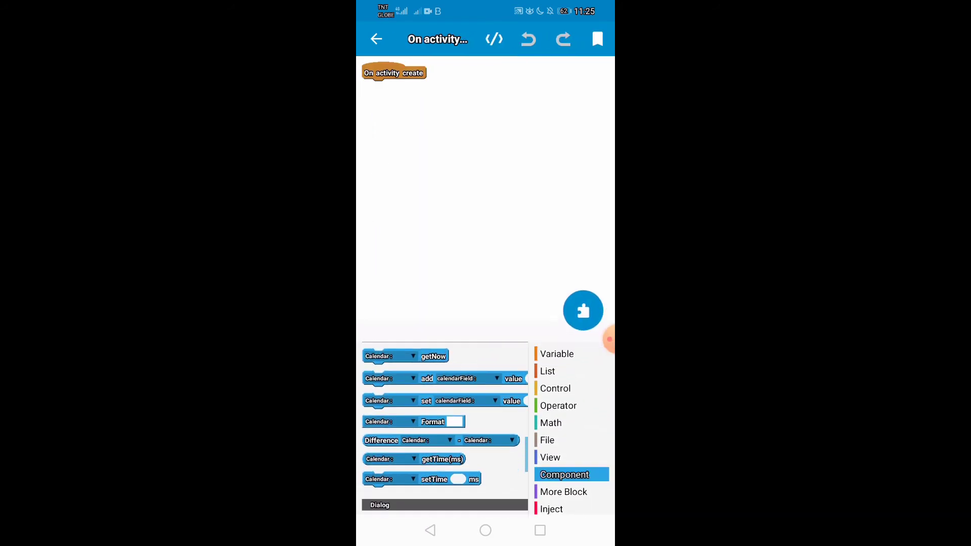
left_click(563, 491)
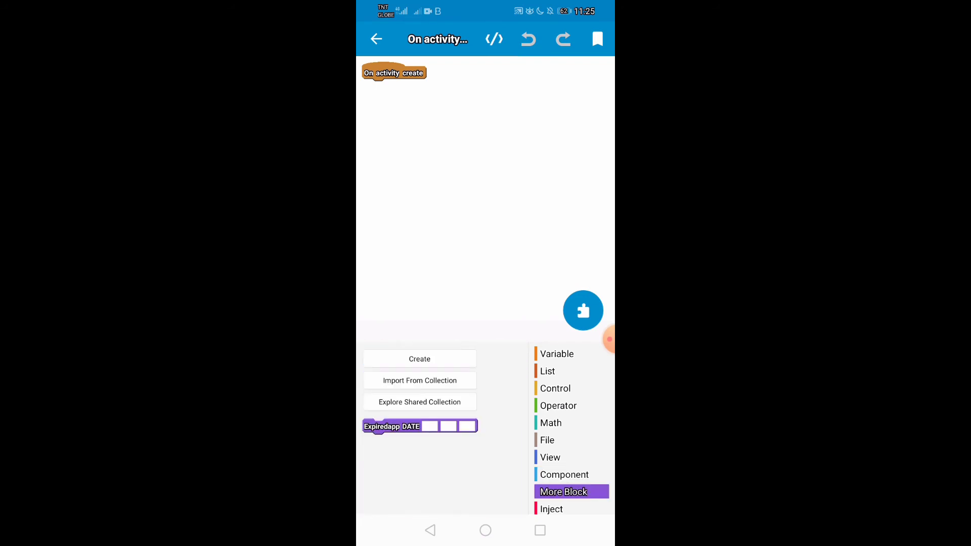
left_click(410, 426)
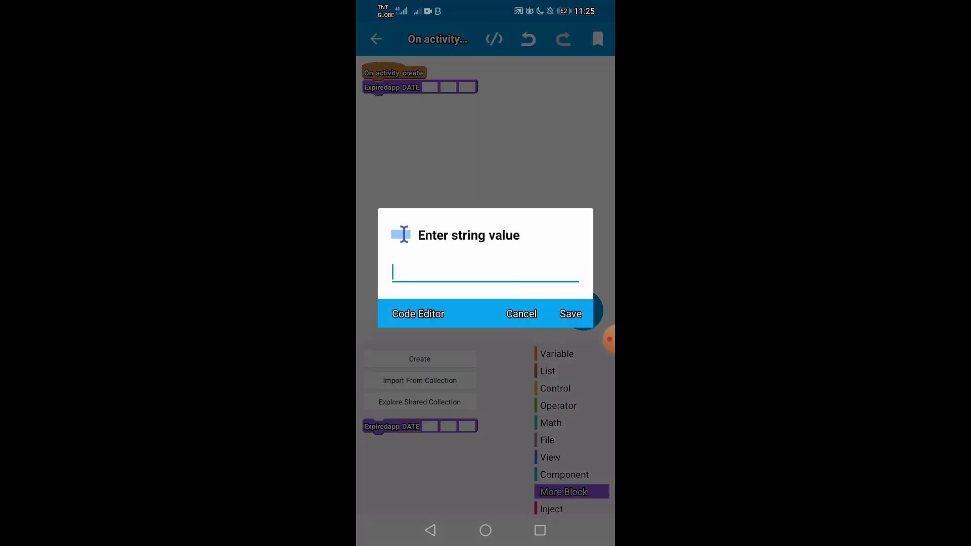
Fill 26-05-2021 into all three date slots of the Expiredapp block.
left_click(485, 271)
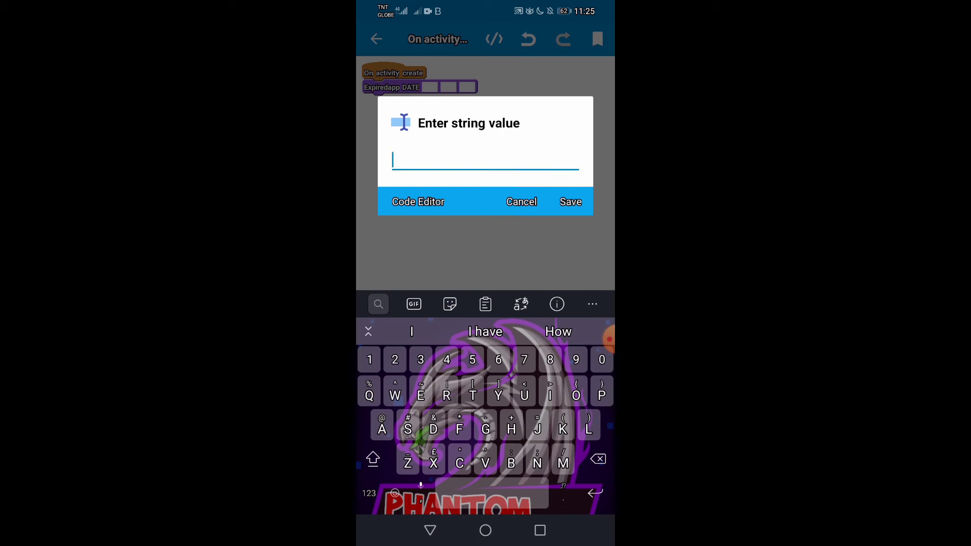
type("26")
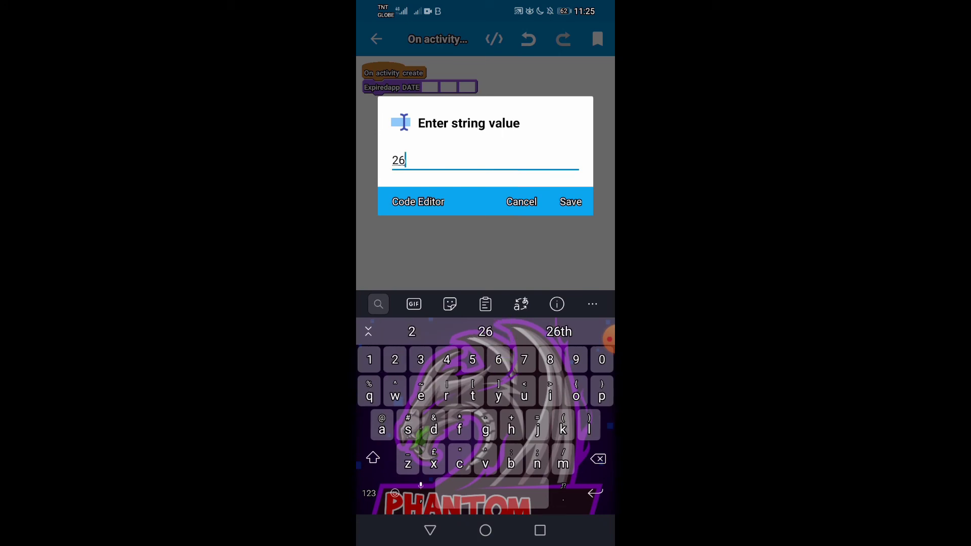
type("-0")
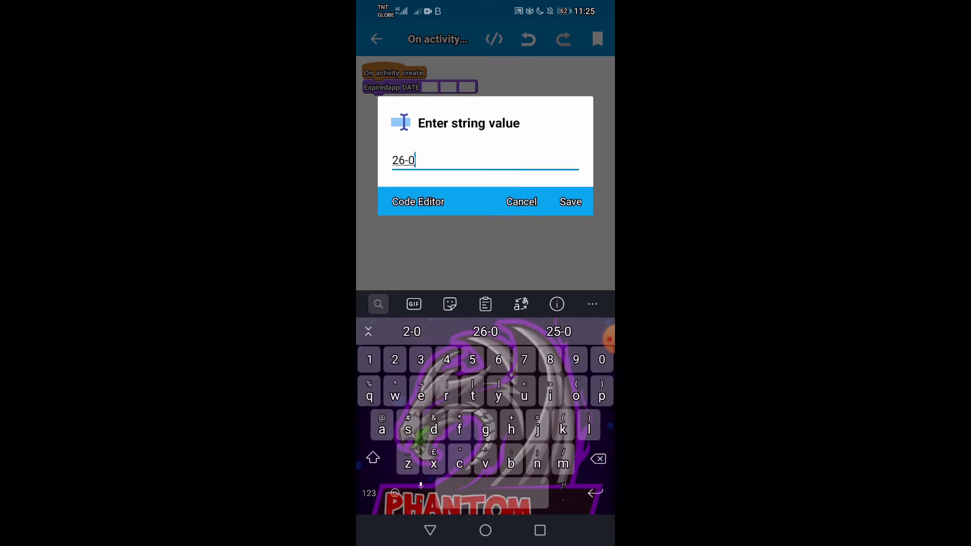
type("5-")
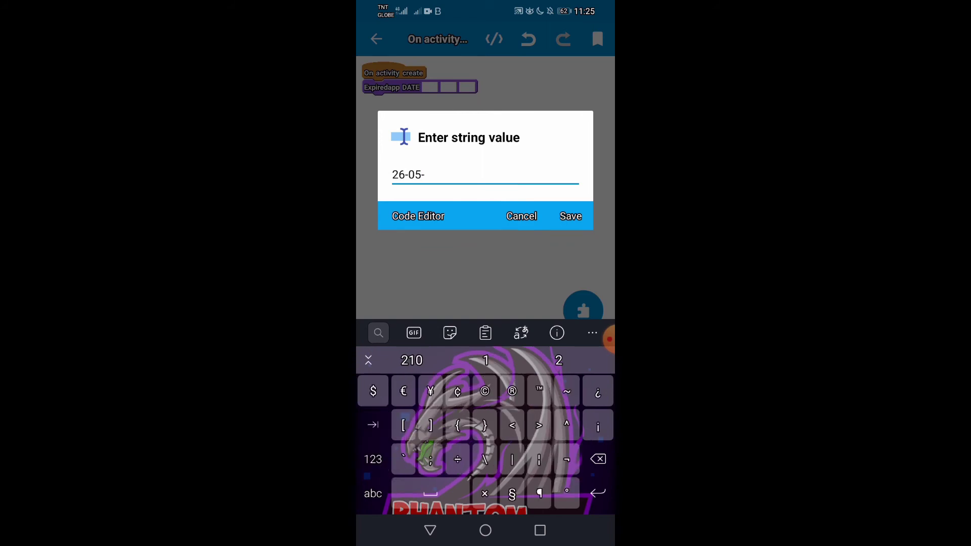
type("2021")
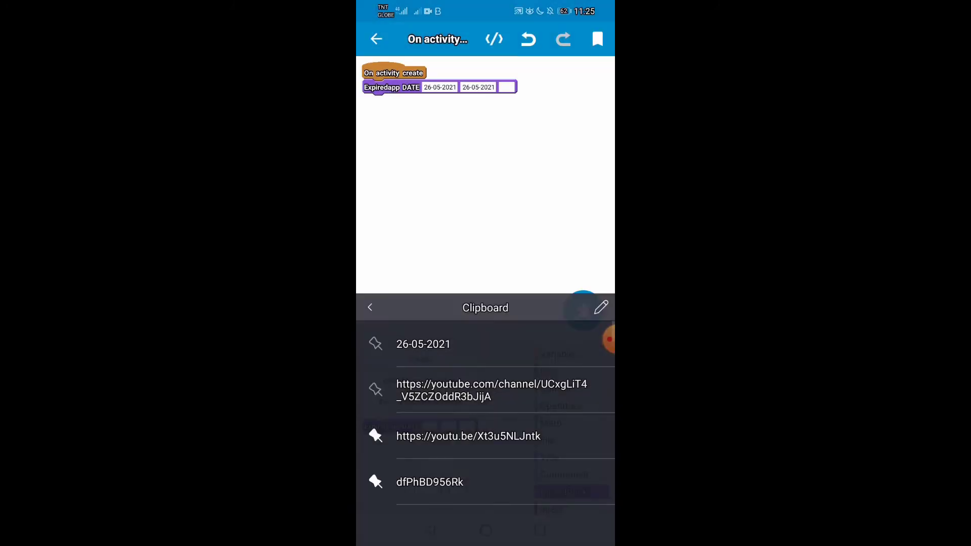
left_click(506, 87)
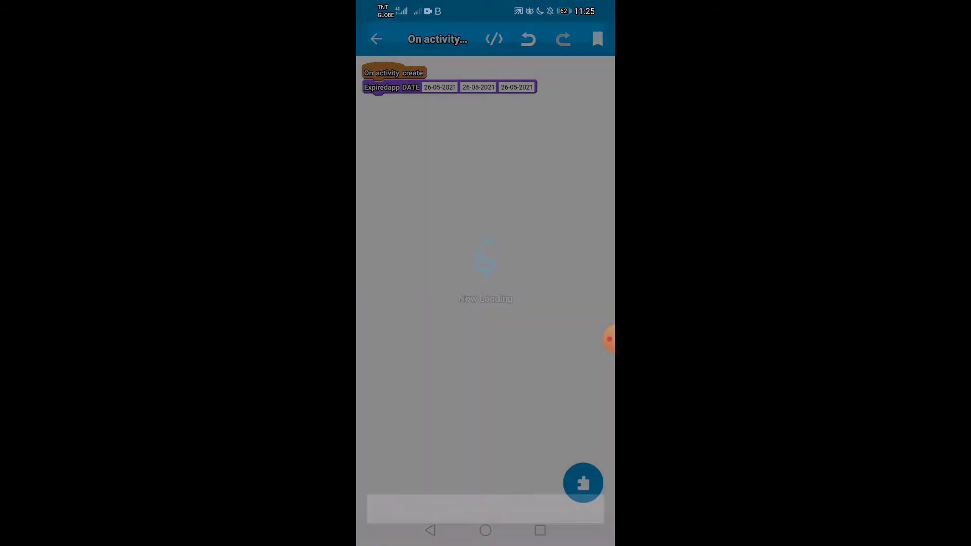
Return to the project screen and run the APK build.
left_click(376, 39)
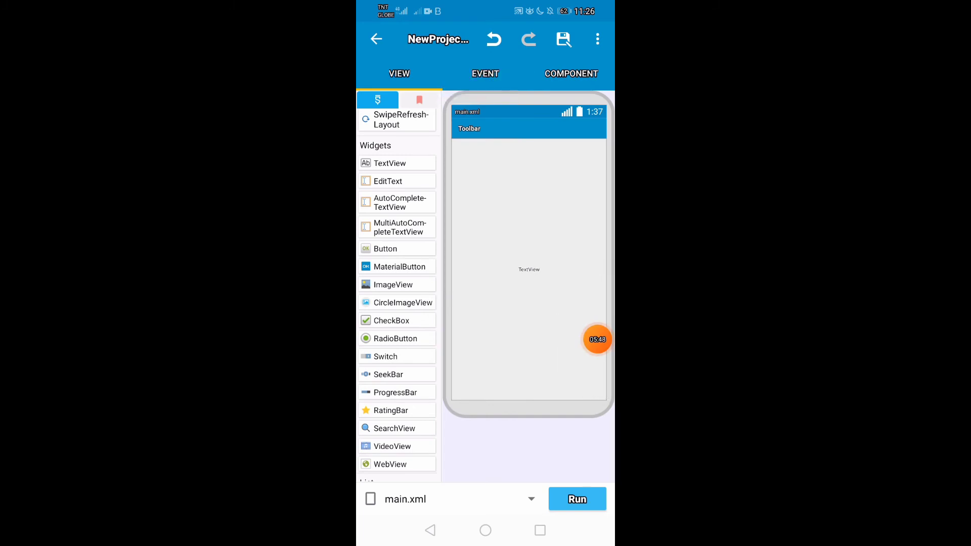
left_click(575, 498)
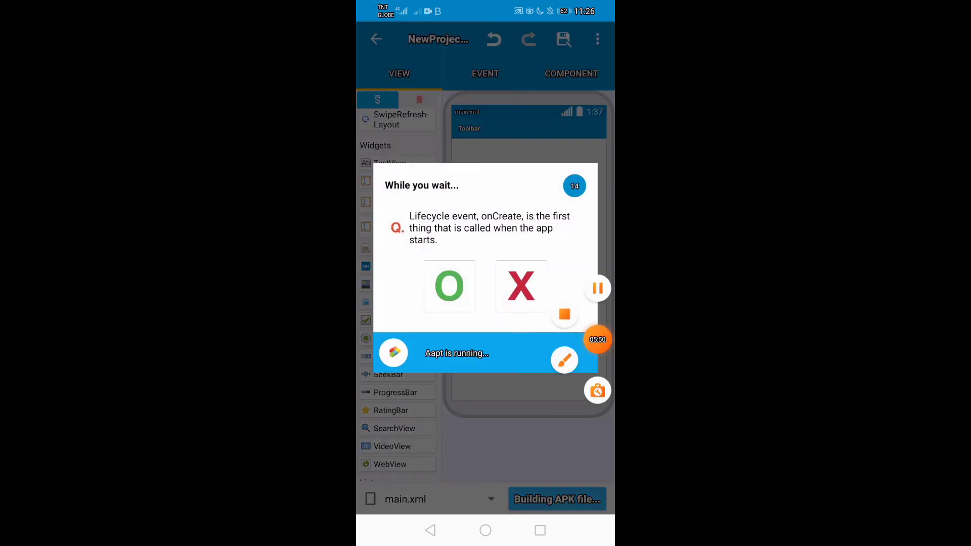